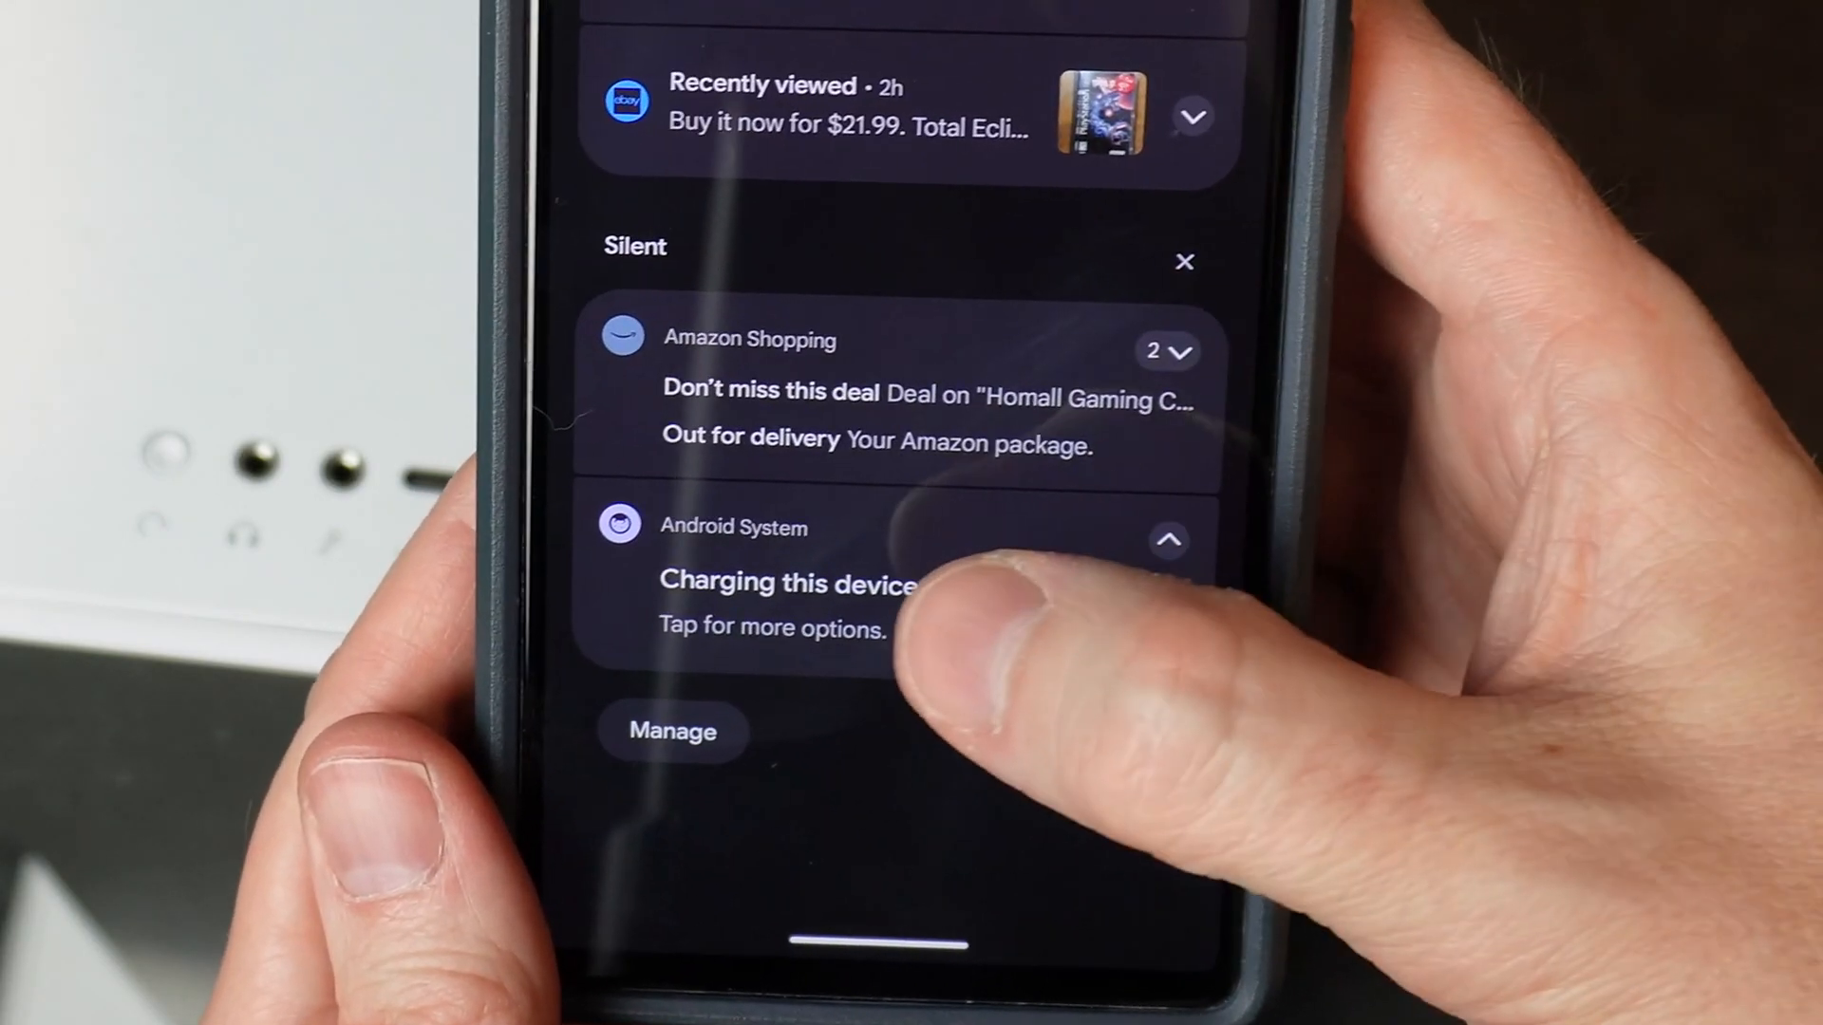
# - Switch the phone's USB connection to File transfer / Android Auto mode from the charging notification
pyautogui.click(784, 604)
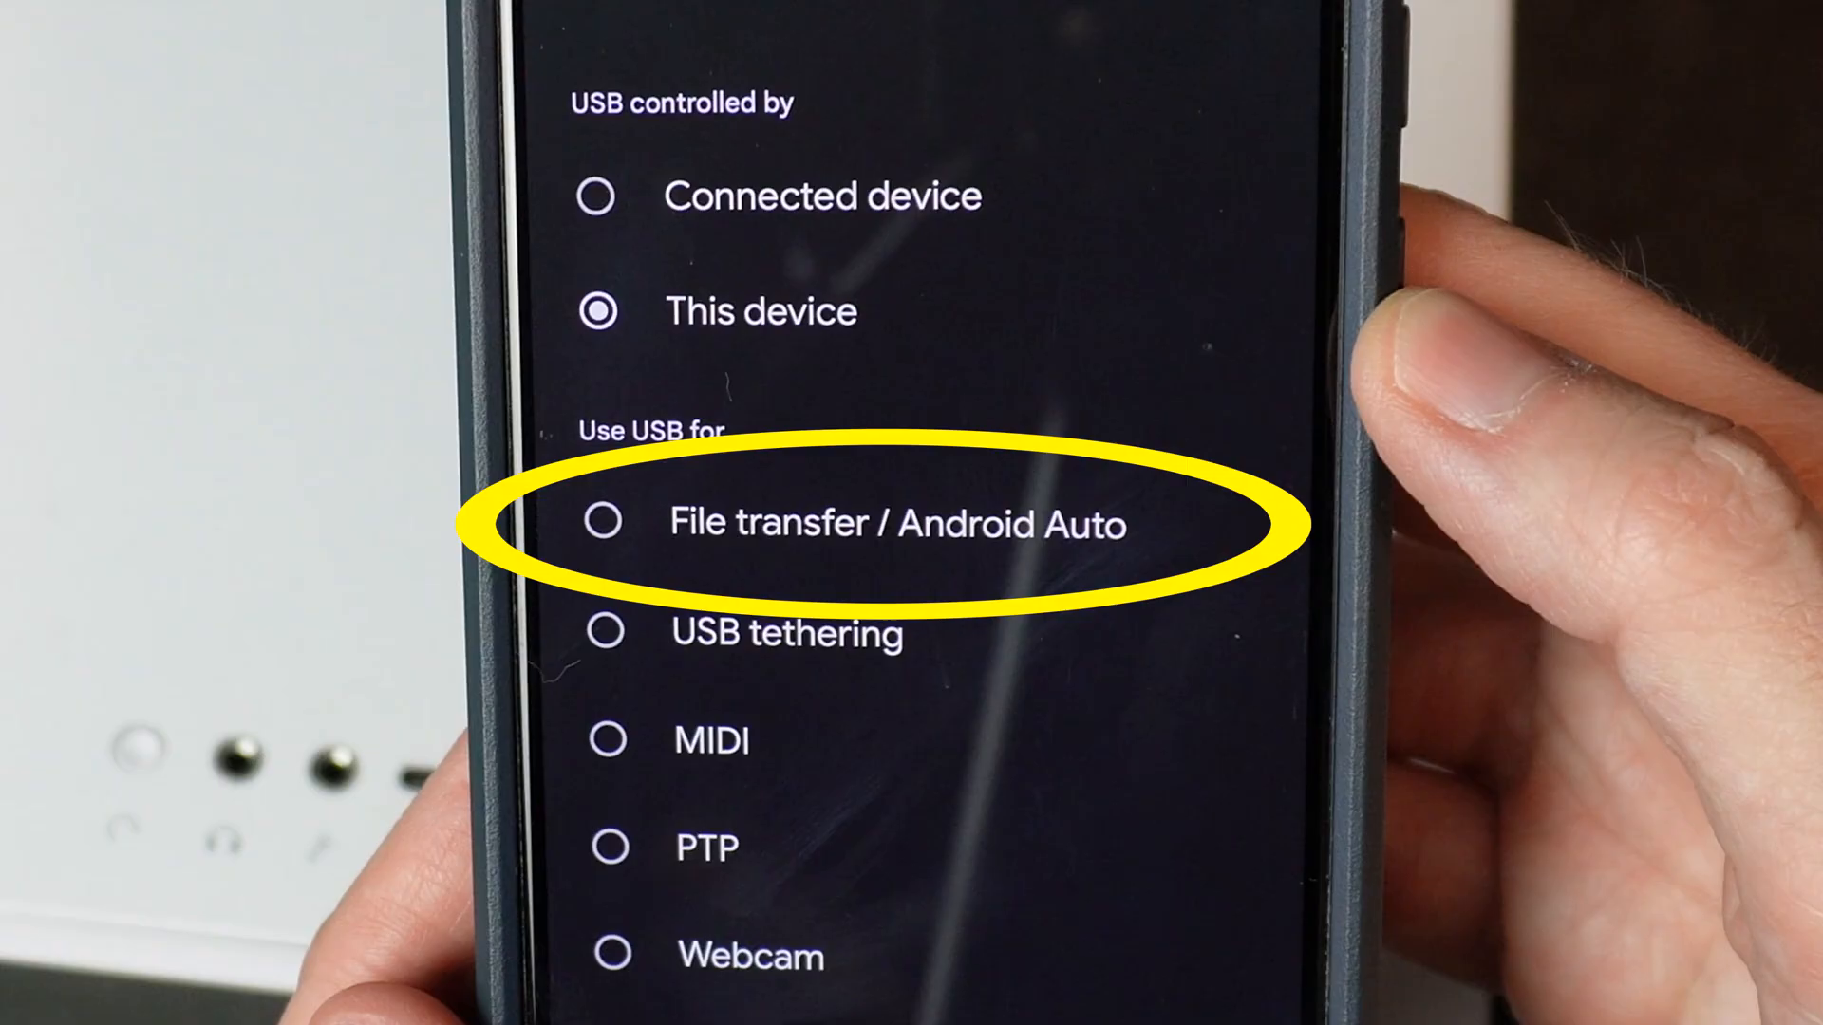
pyautogui.click(638, 513)
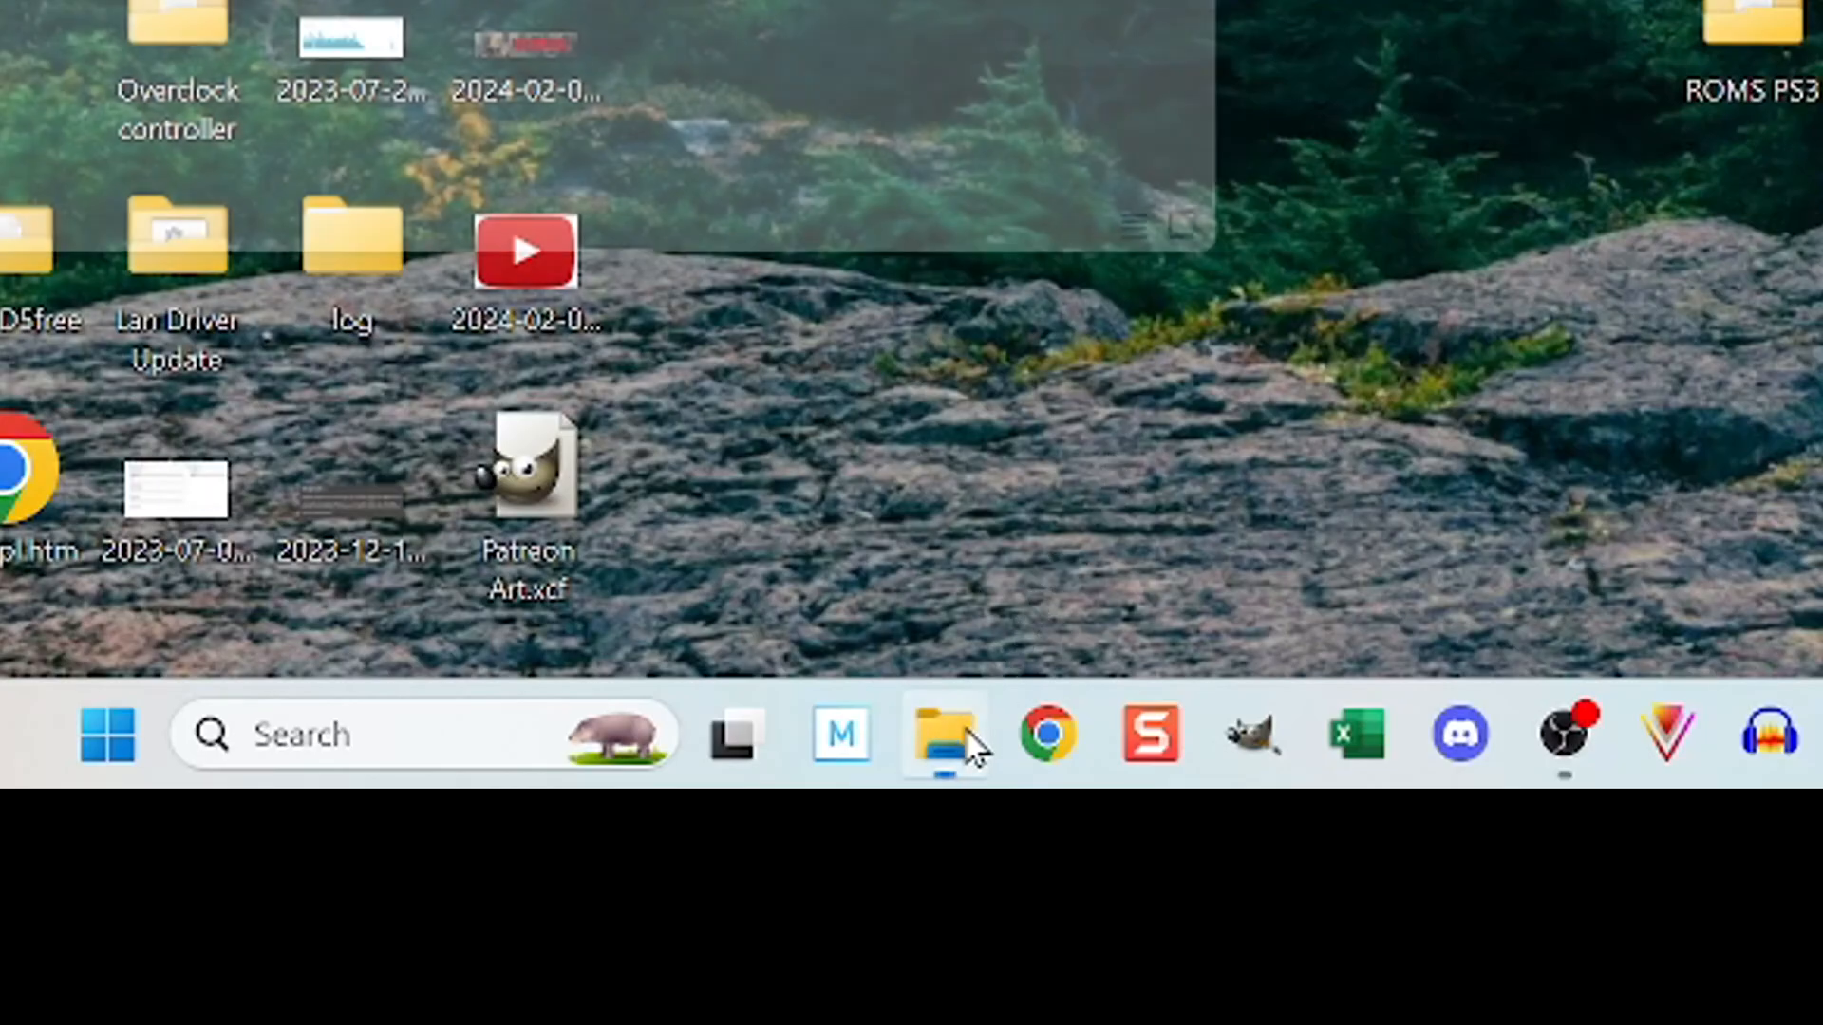
# - Launch File Explorer, go to This PC and enter the Pixel 6's Internal shared storage
pyautogui.click(942, 733)
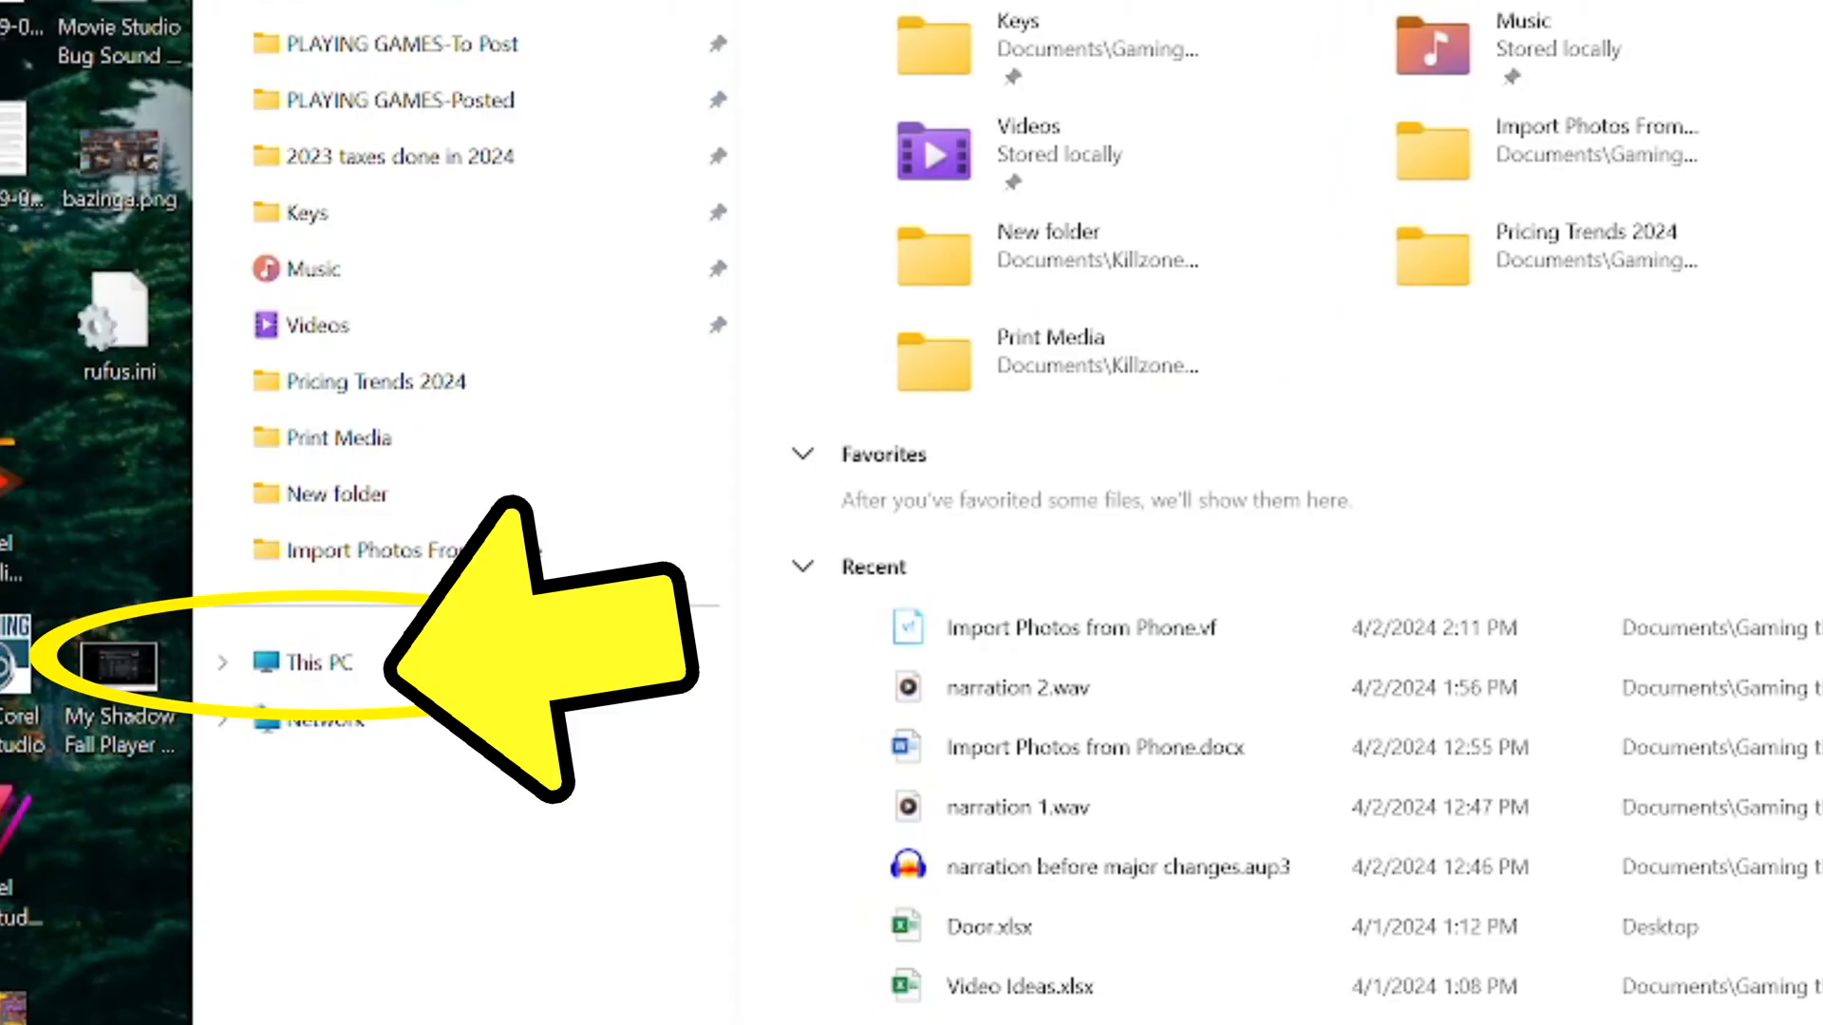
pyautogui.click(316, 663)
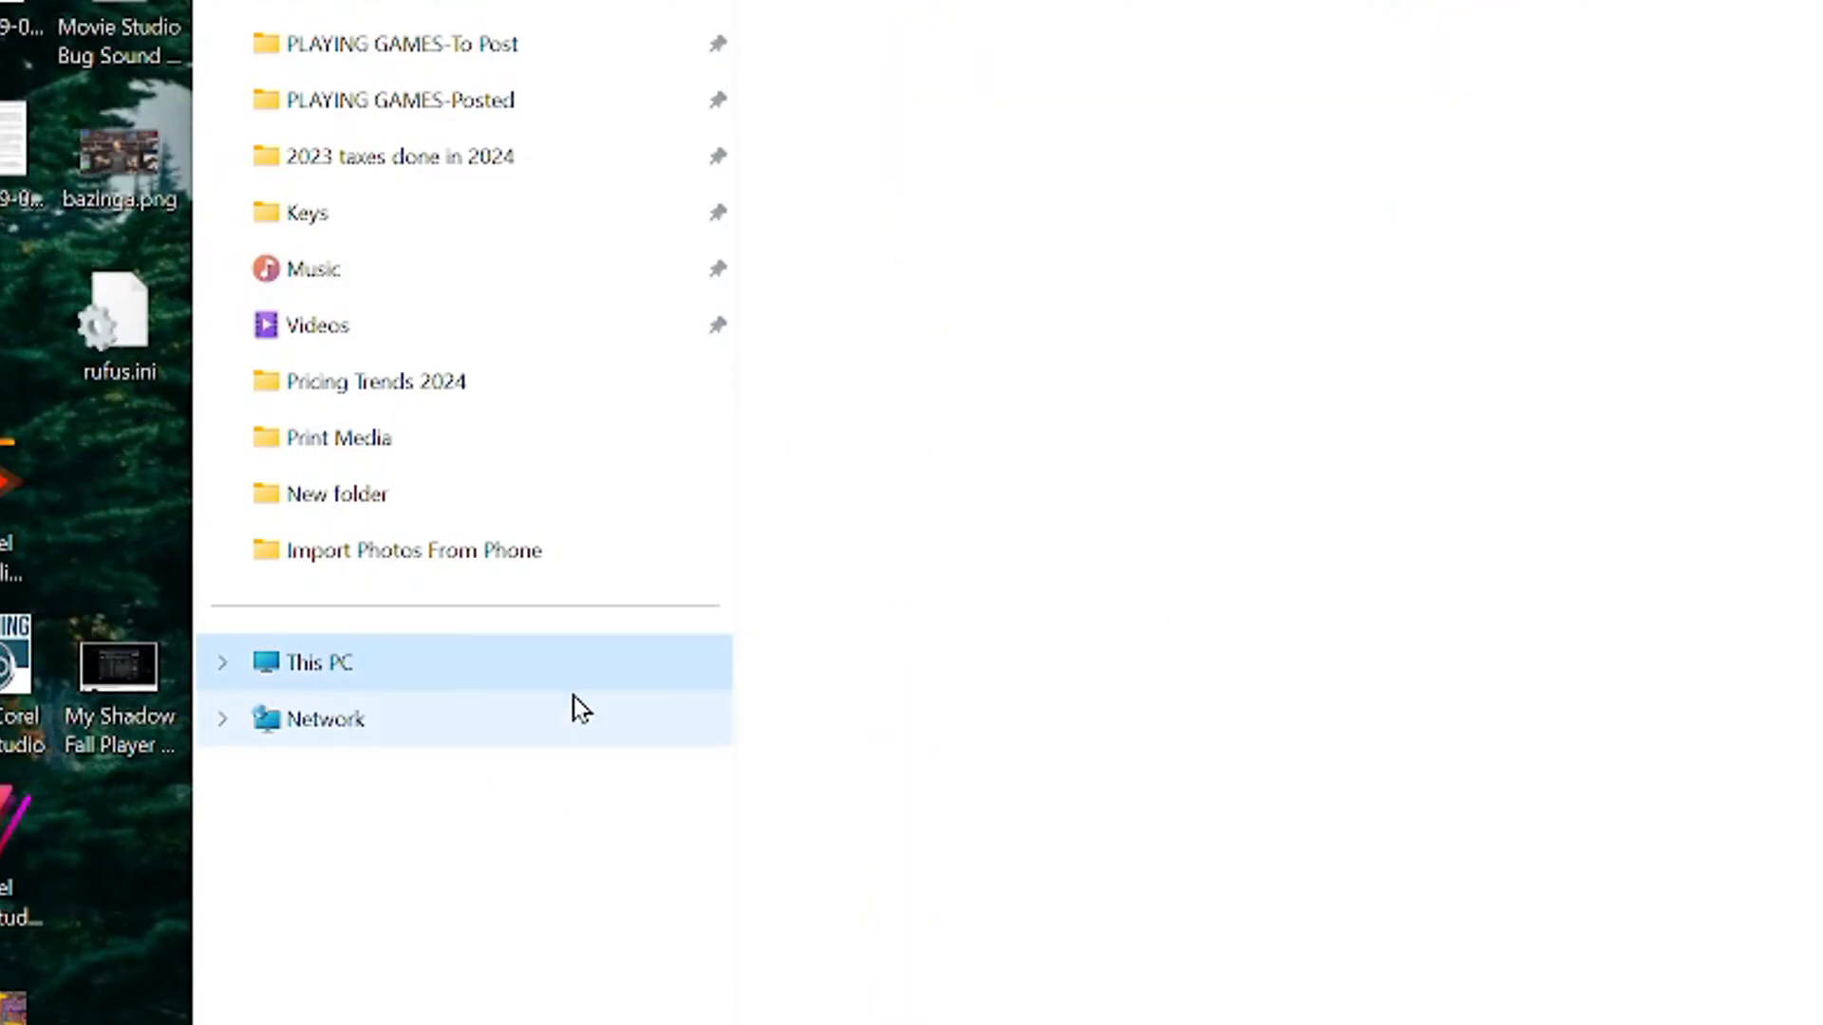
pyautogui.click(319, 663)
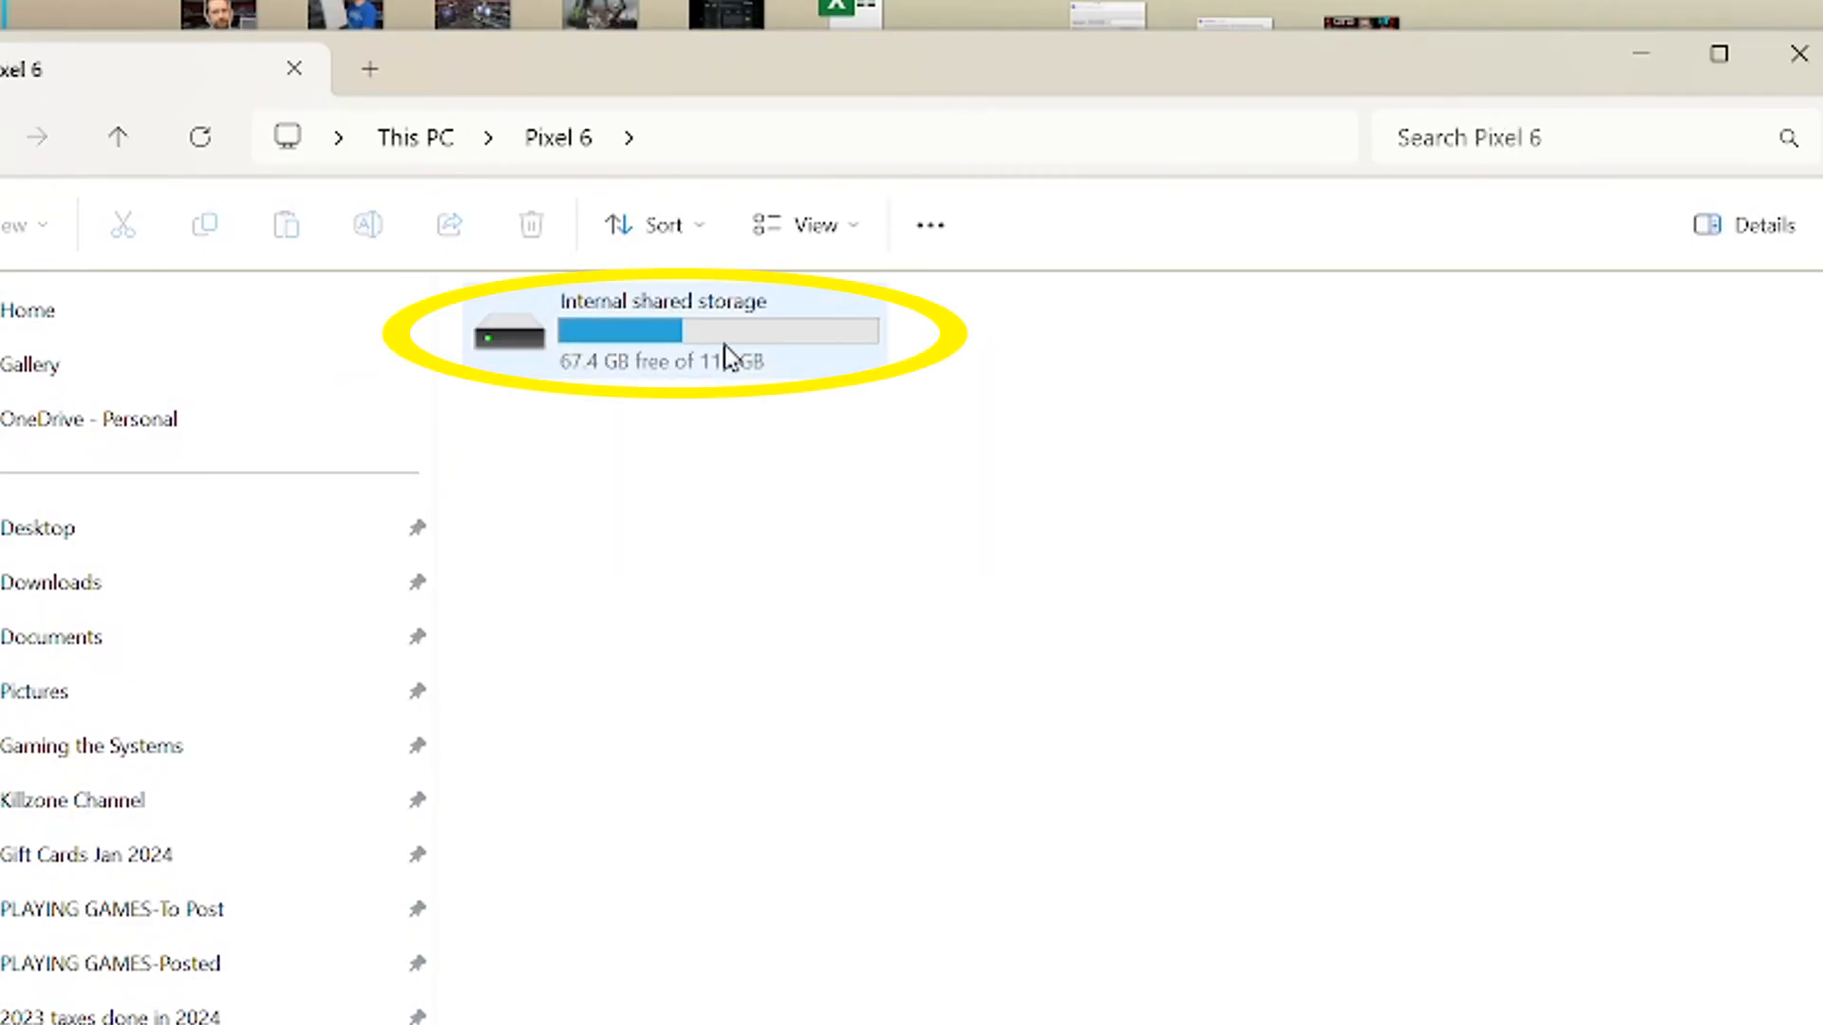
pyautogui.doubleClick(663, 330)
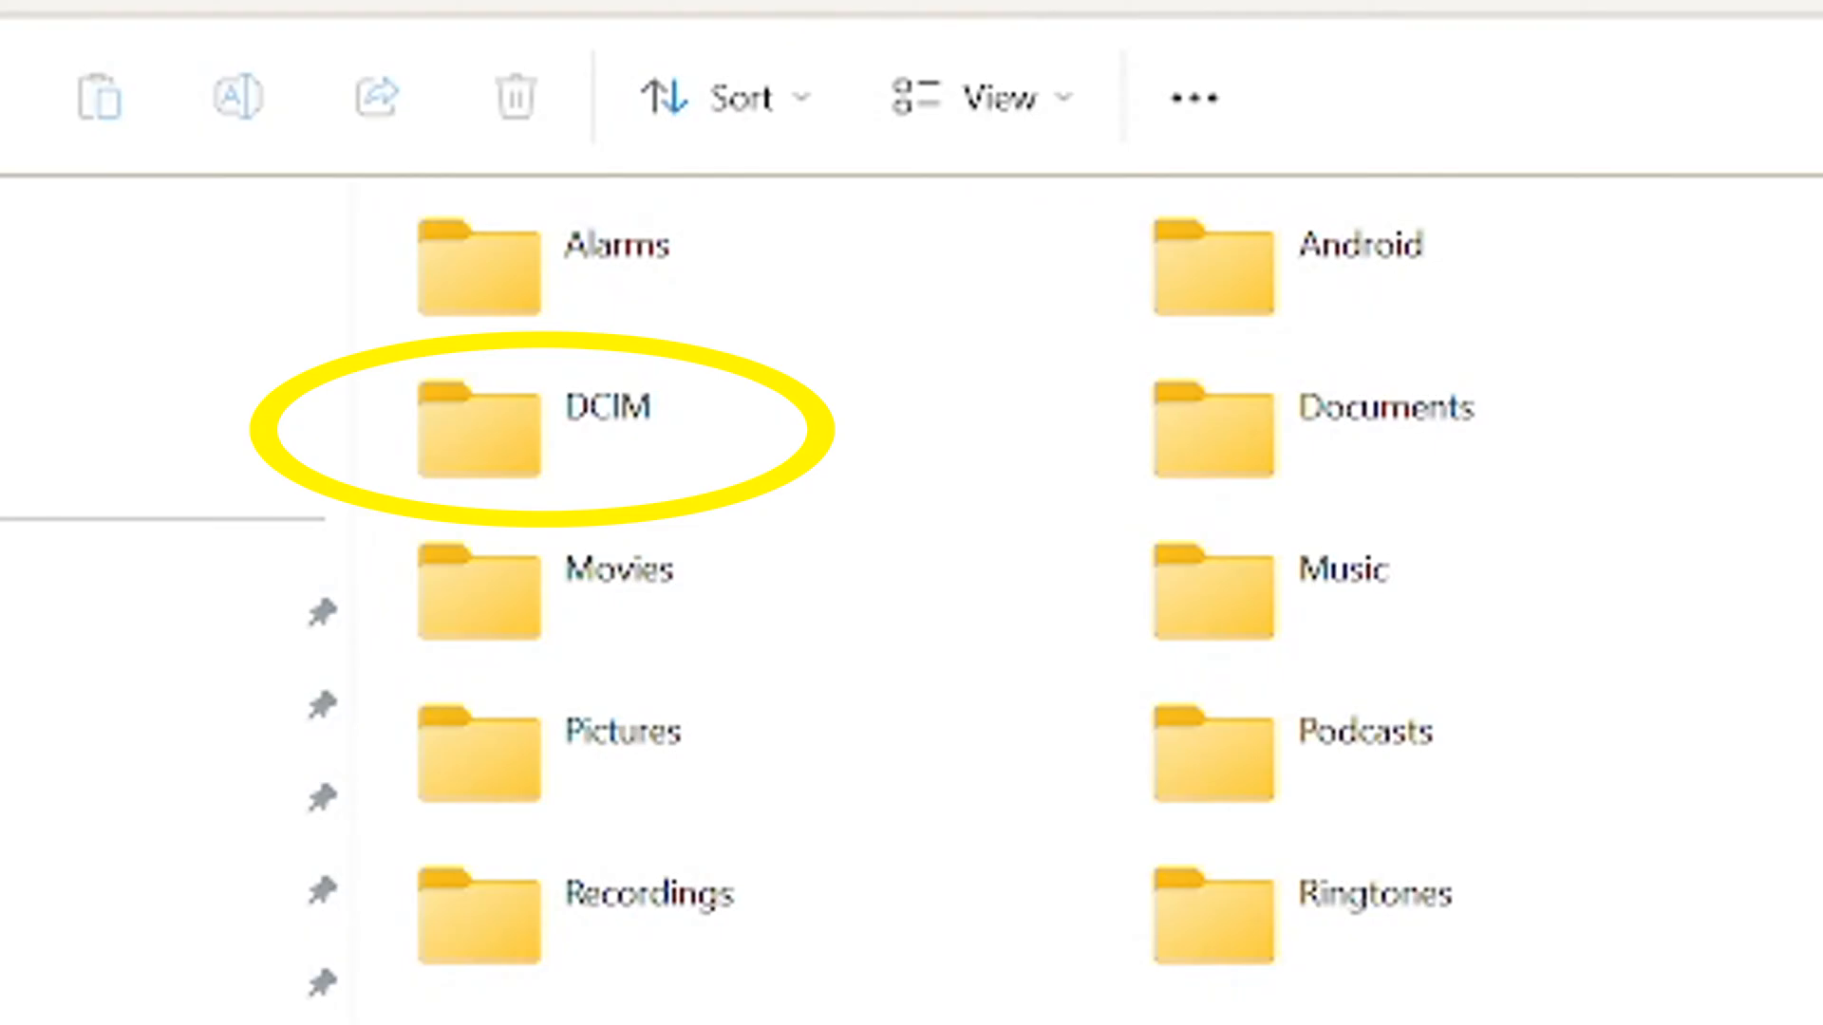
# - Enter the DCIM folder and then its Camera folder of phone photos
pyautogui.doubleClick(477, 431)
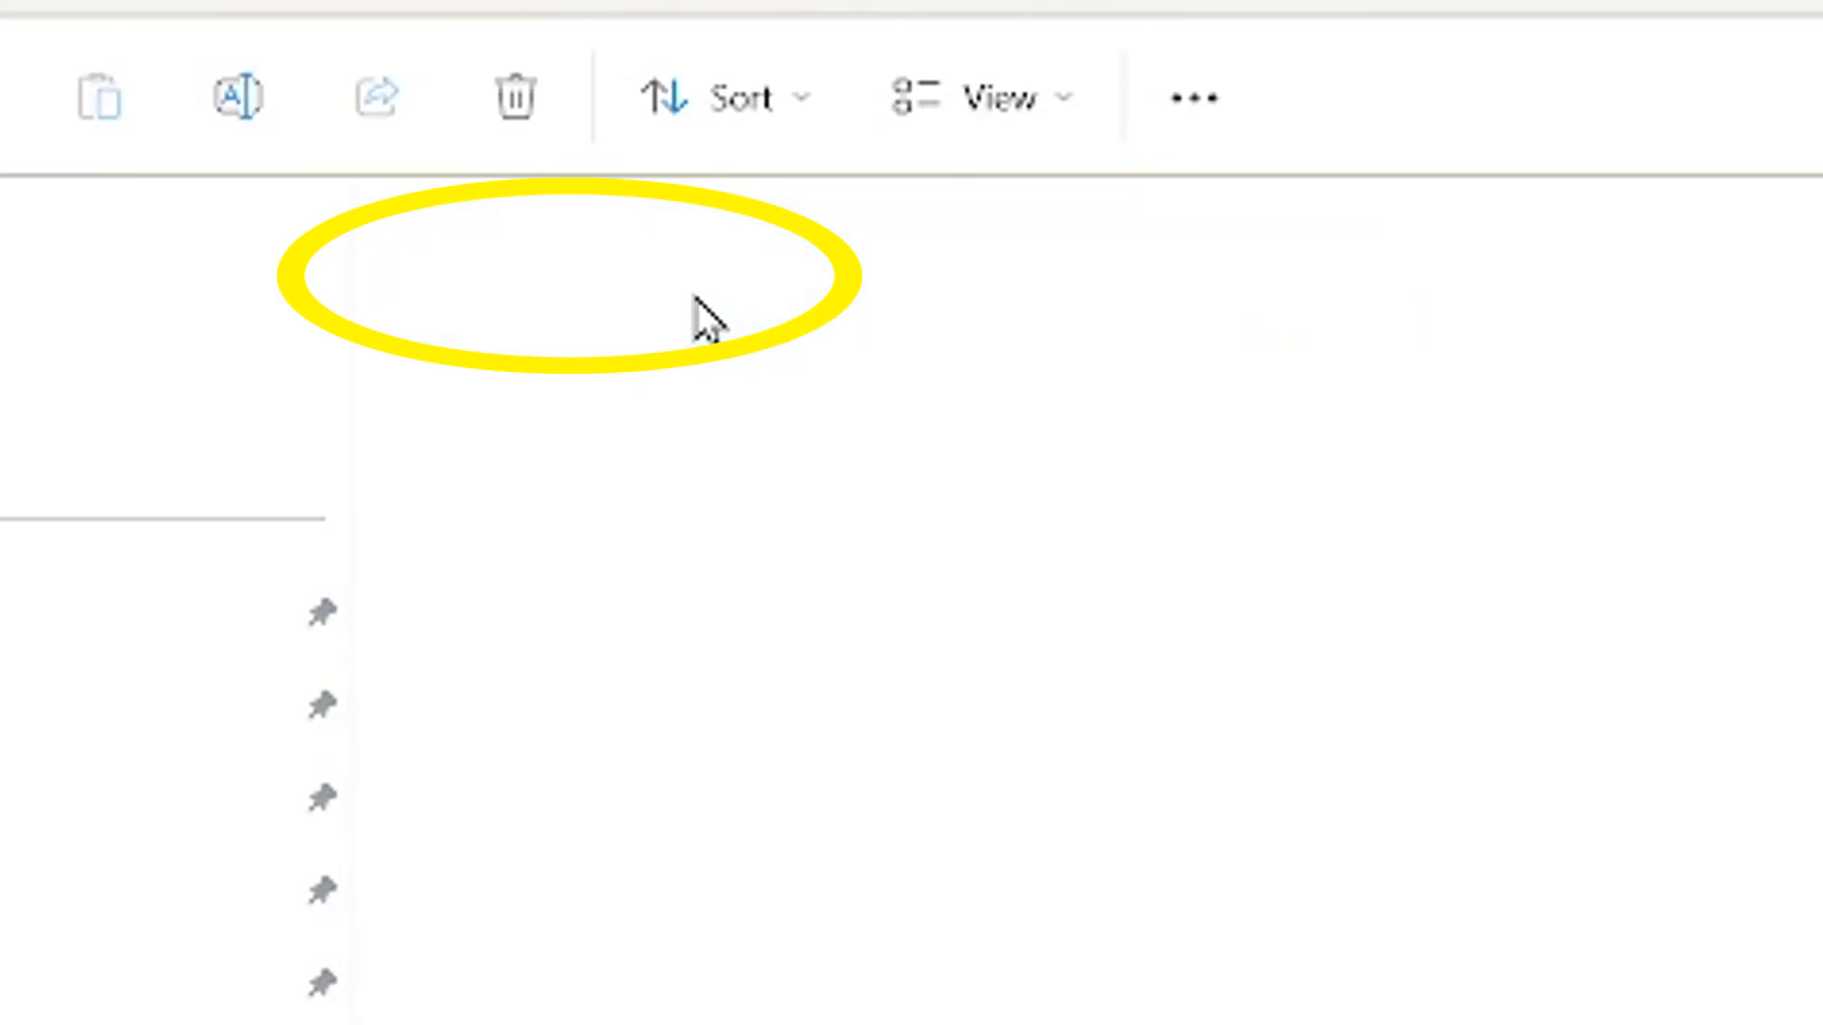
pyautogui.click(646, 277)
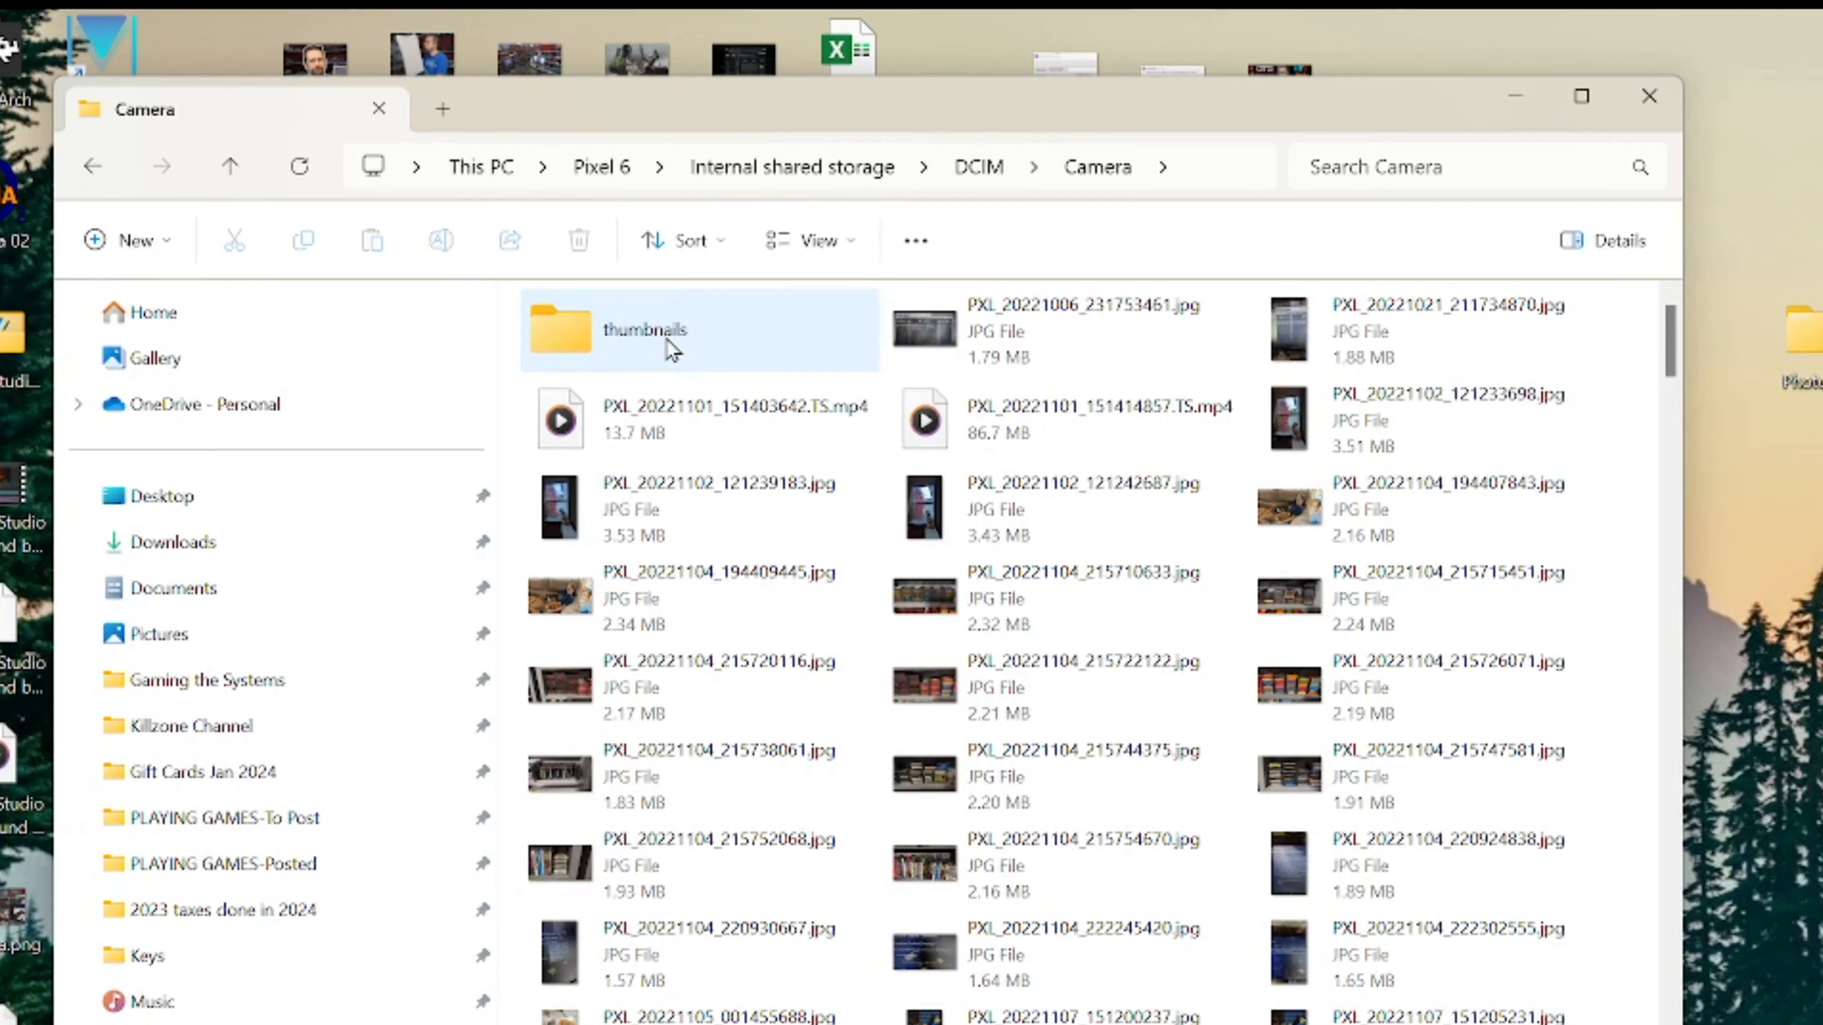
# - Select the camera files from the first photo through PXL_20221104_215747581.jpg and copy them
pyautogui.click(1063, 330)
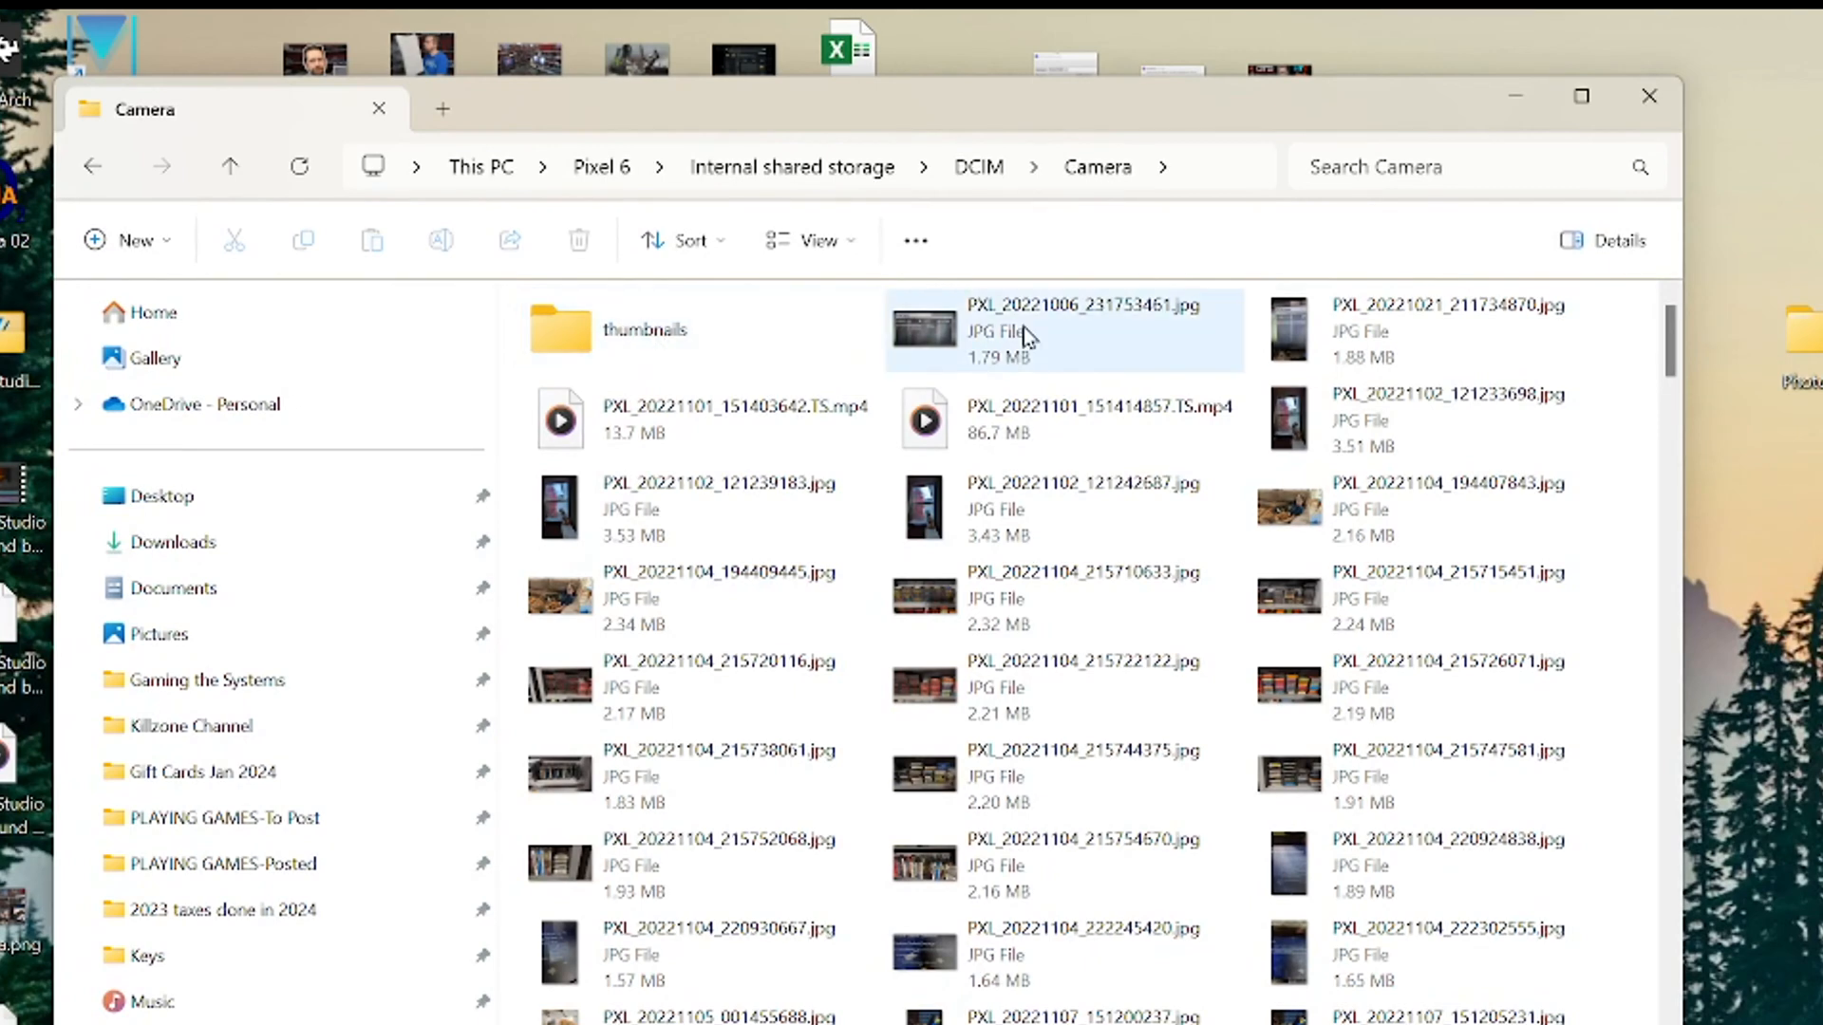
pyautogui.click(1060, 330)
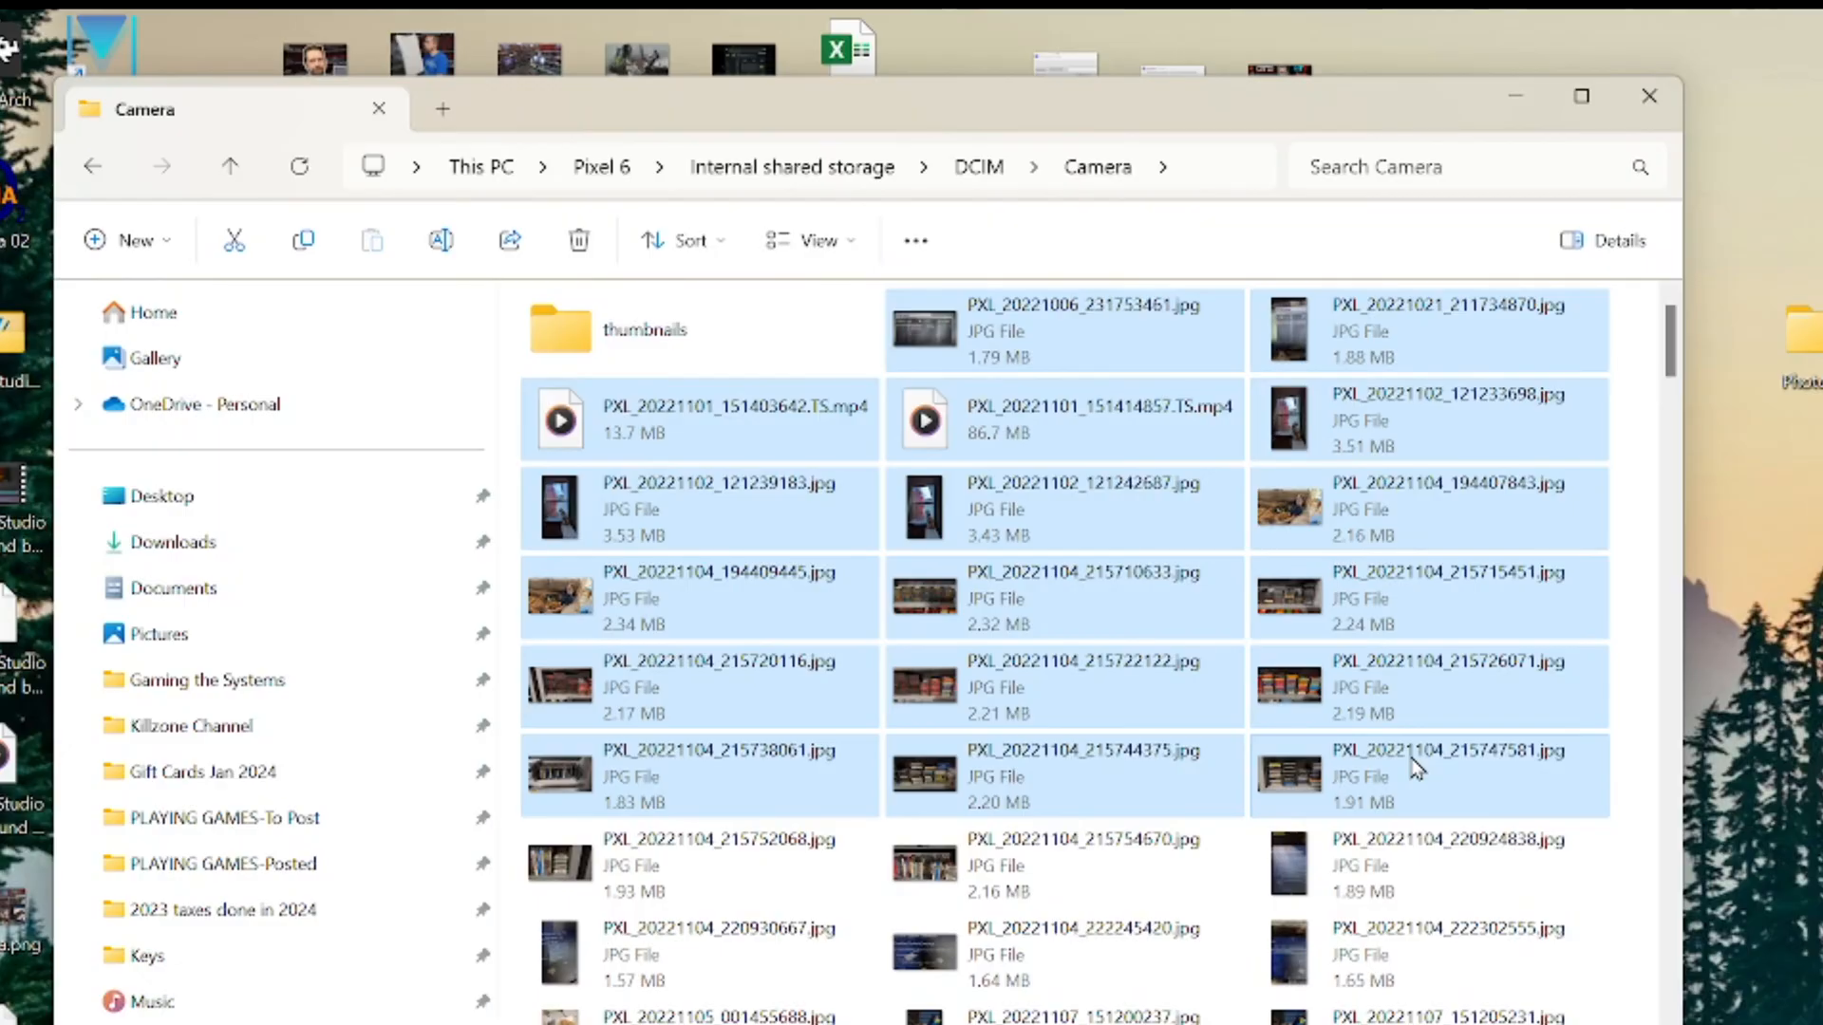
pyautogui.scroll(-3)
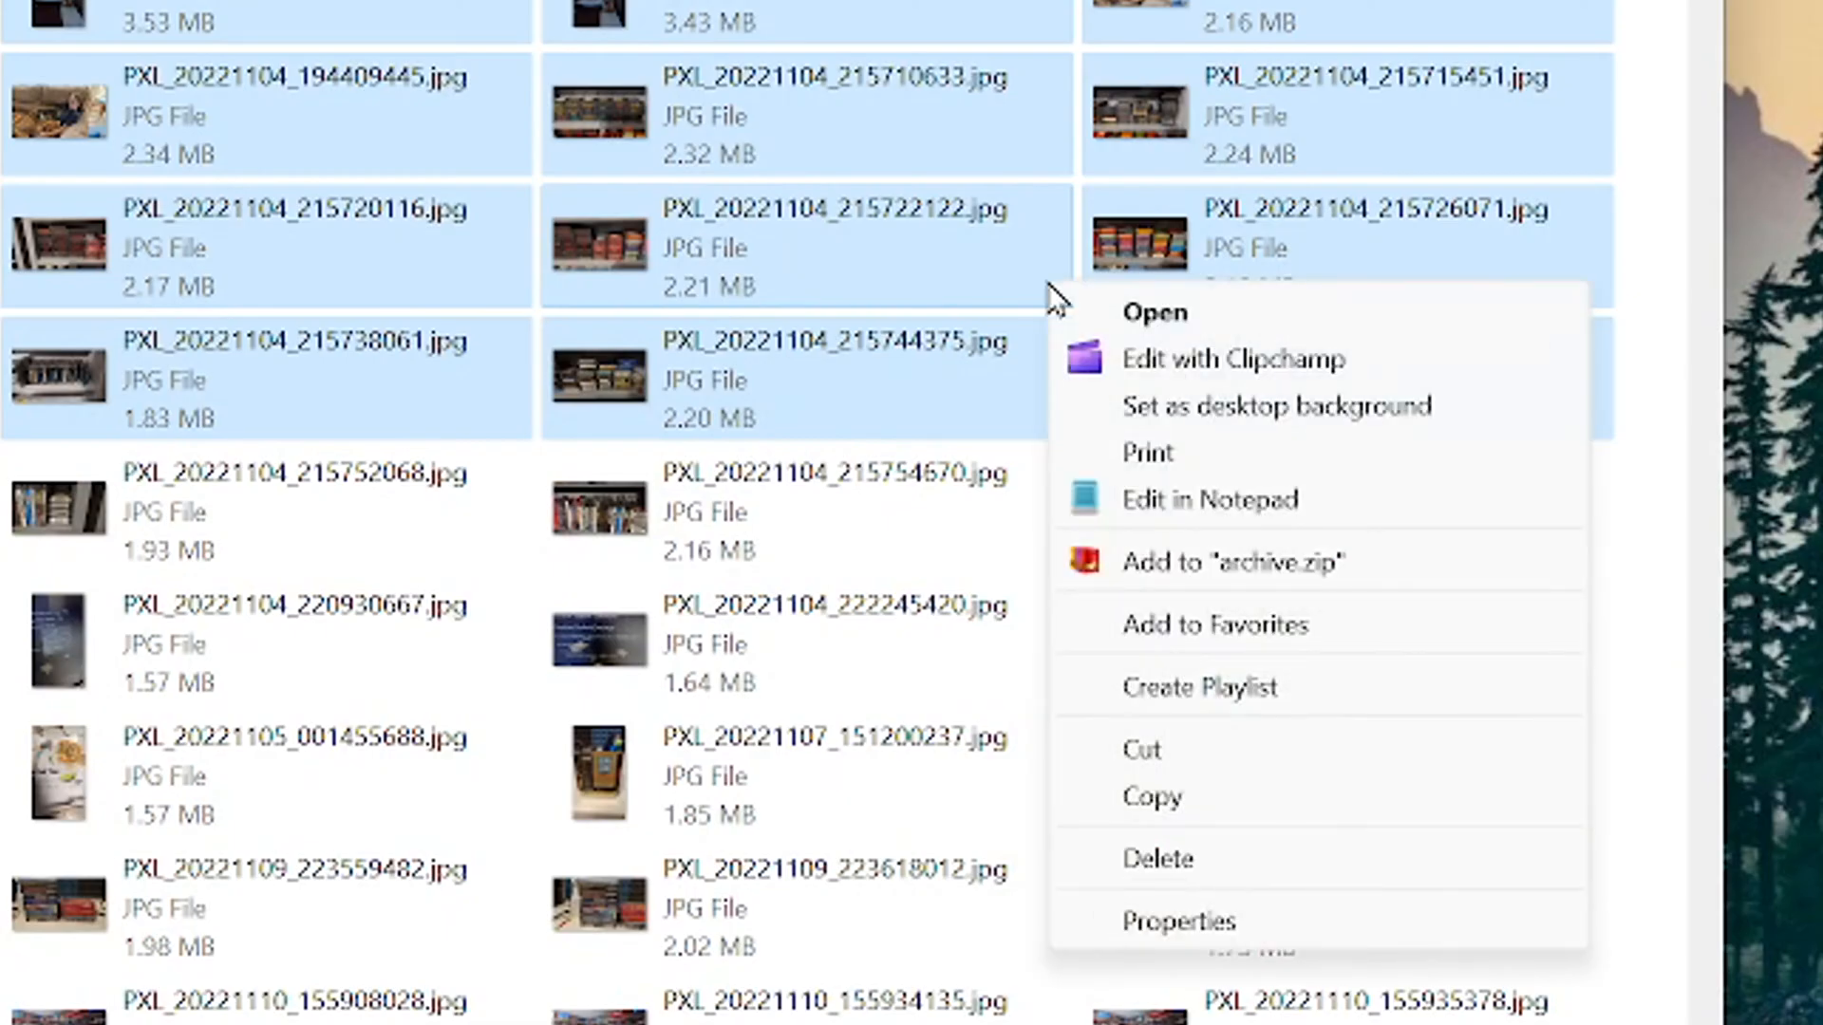
pyautogui.moveTo(1336, 789)
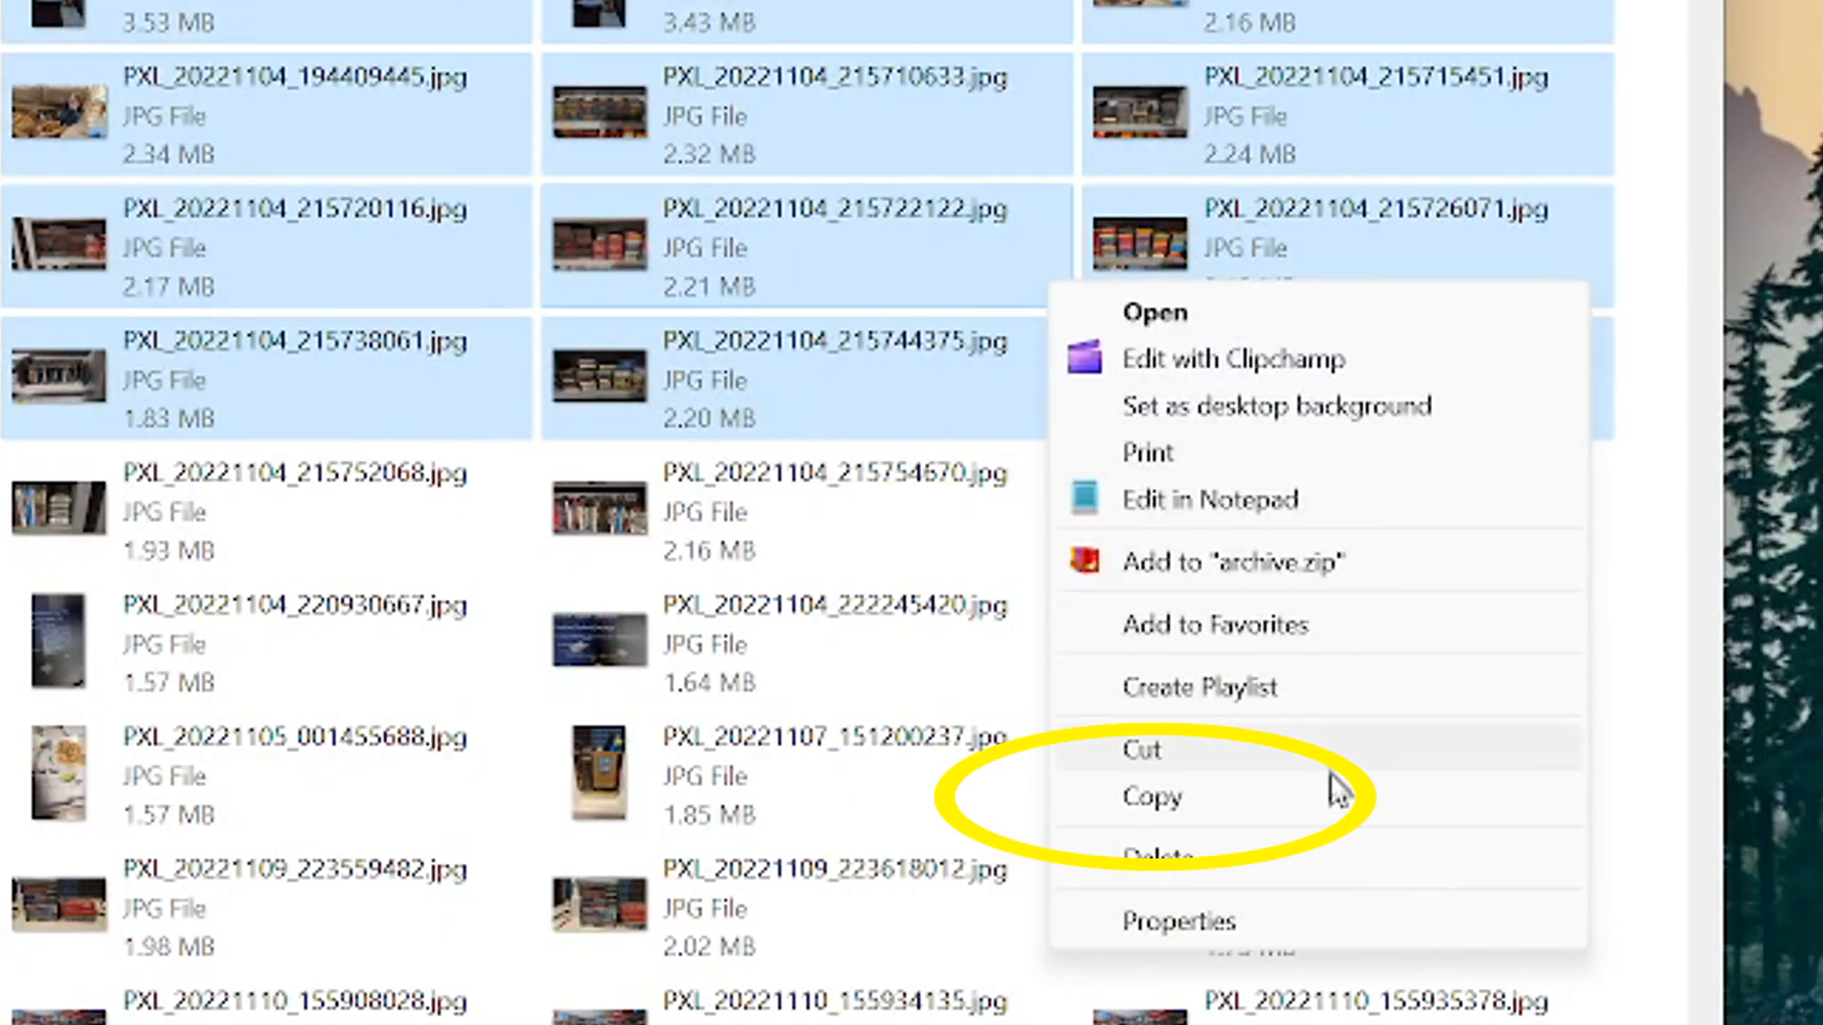
pyautogui.click(1150, 796)
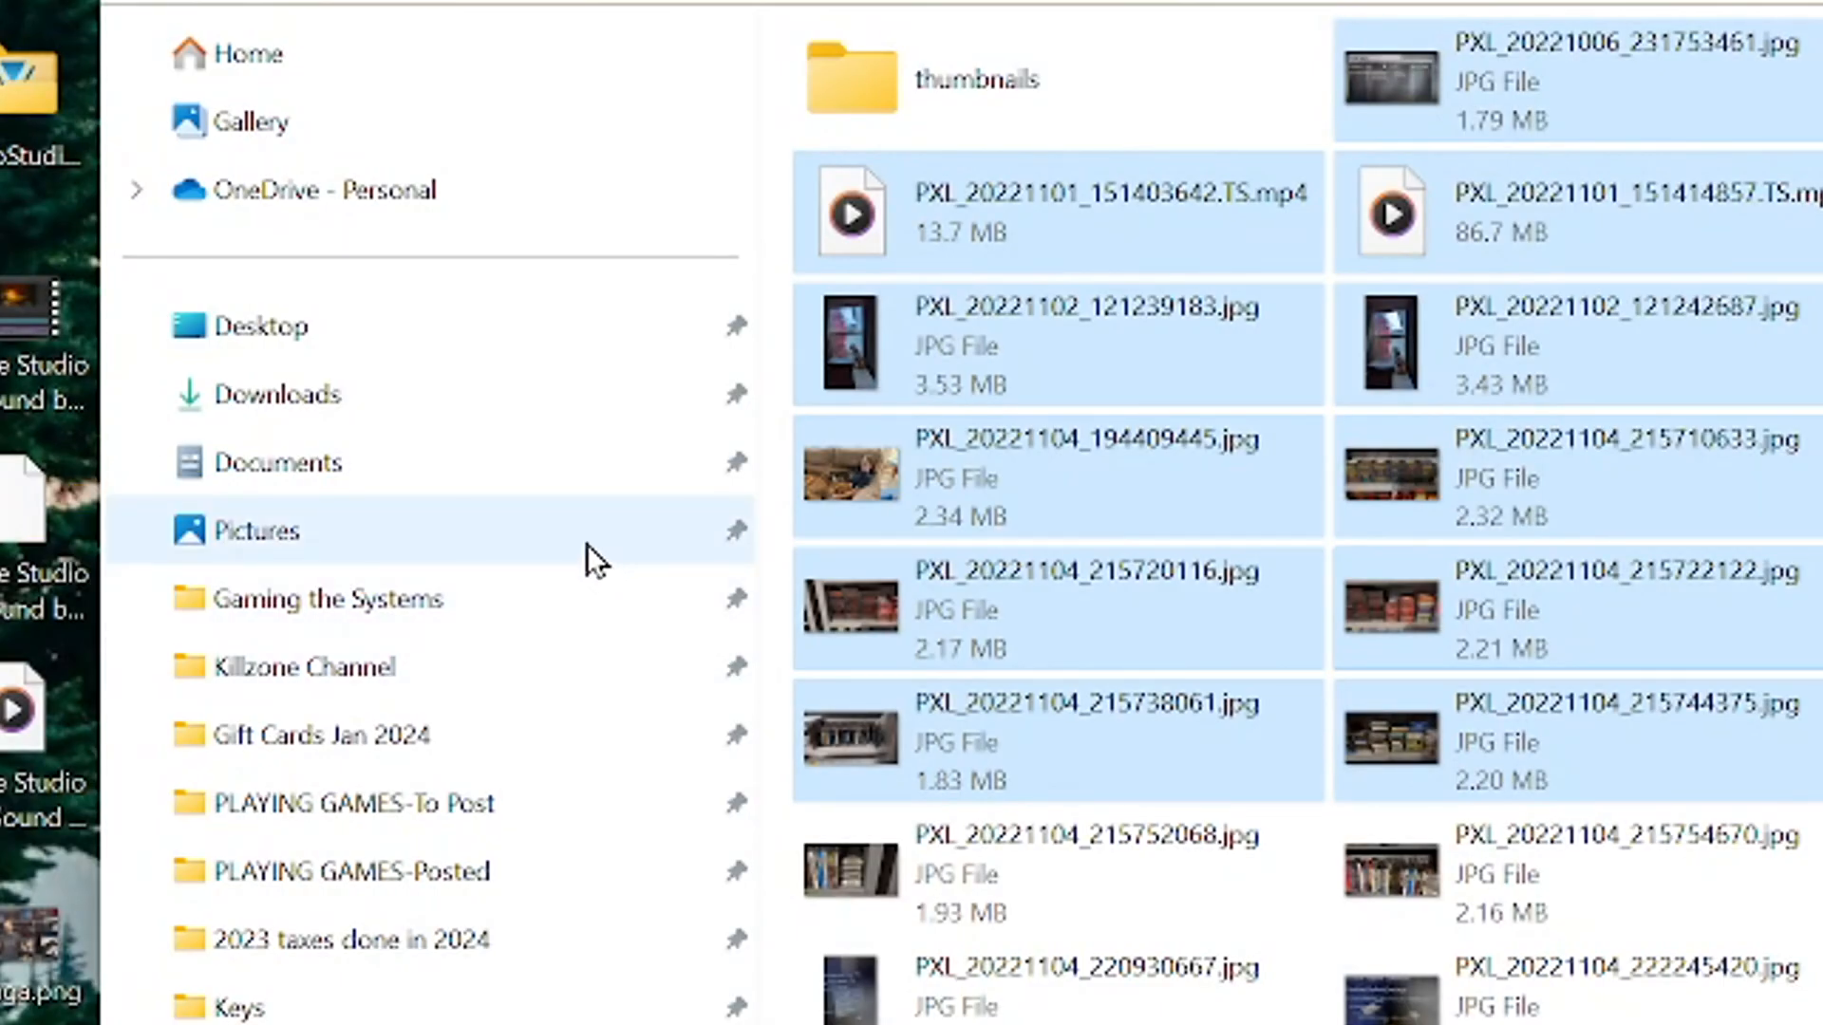
# - Paste the copied photos and videos into the PC's Pictures folder via the context menu
pyautogui.scroll(-3)
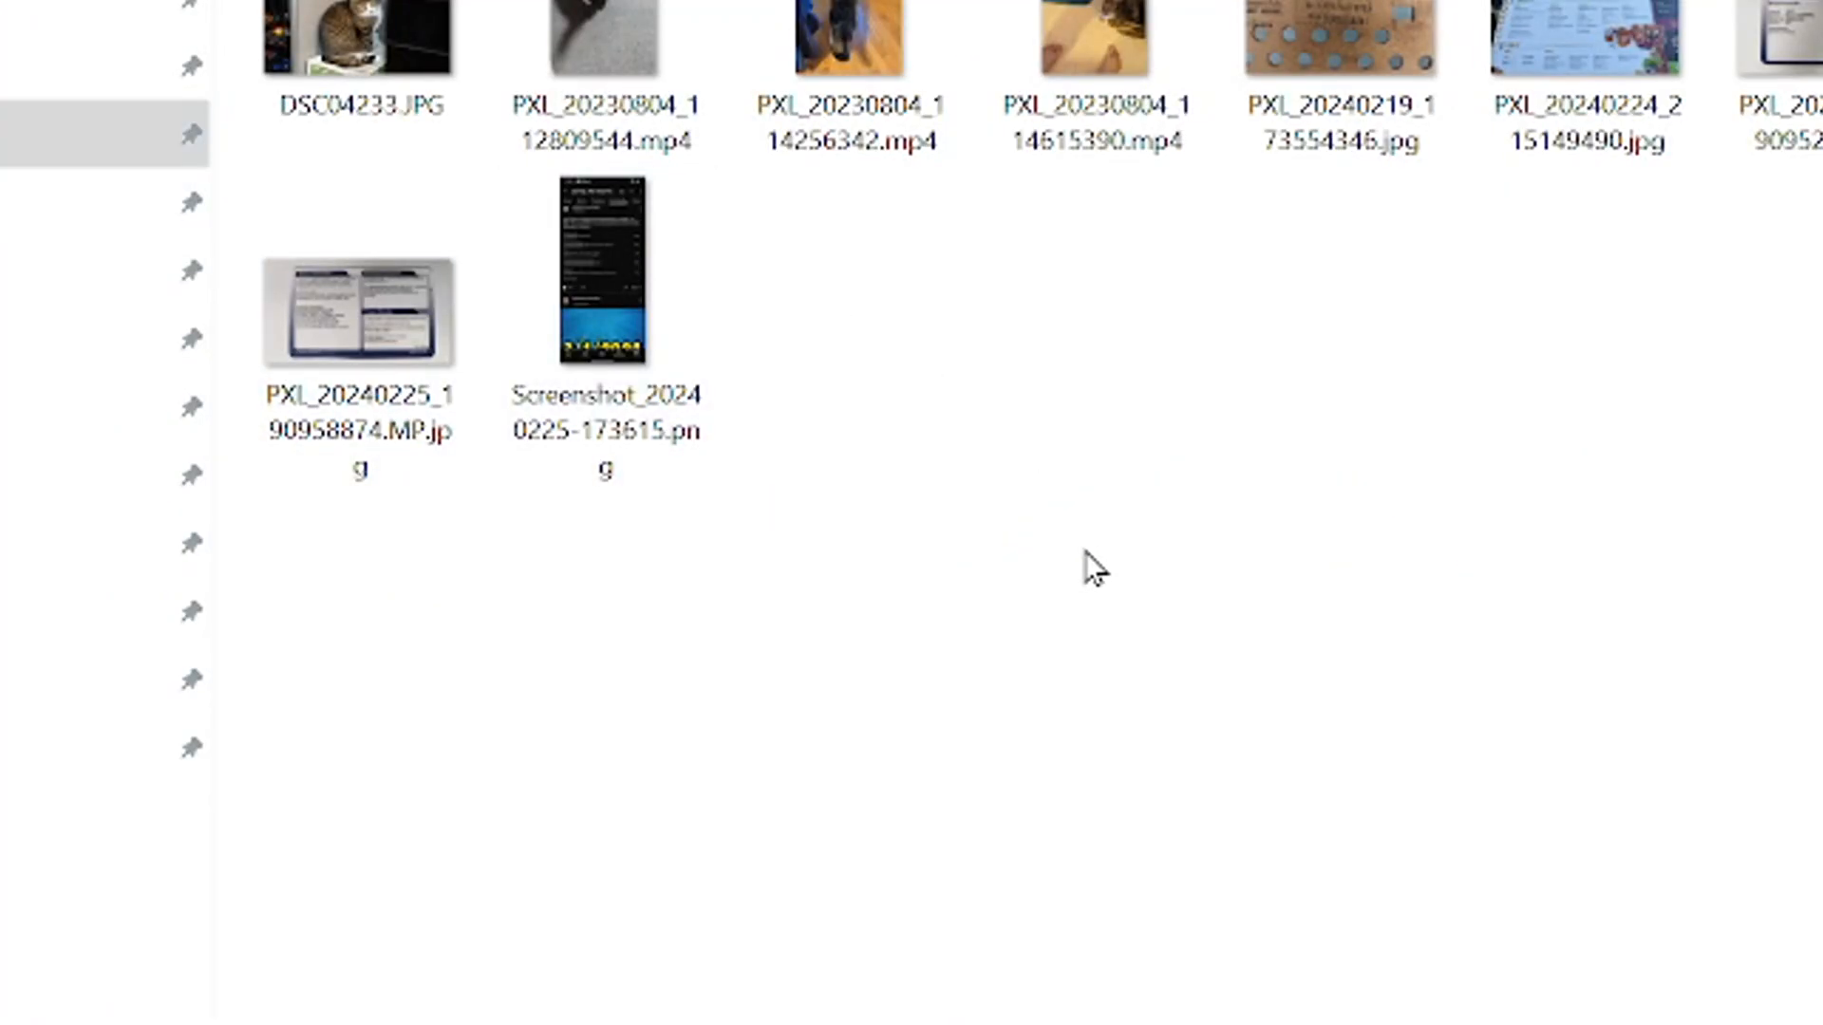
pyautogui.rightClick(1094, 570)
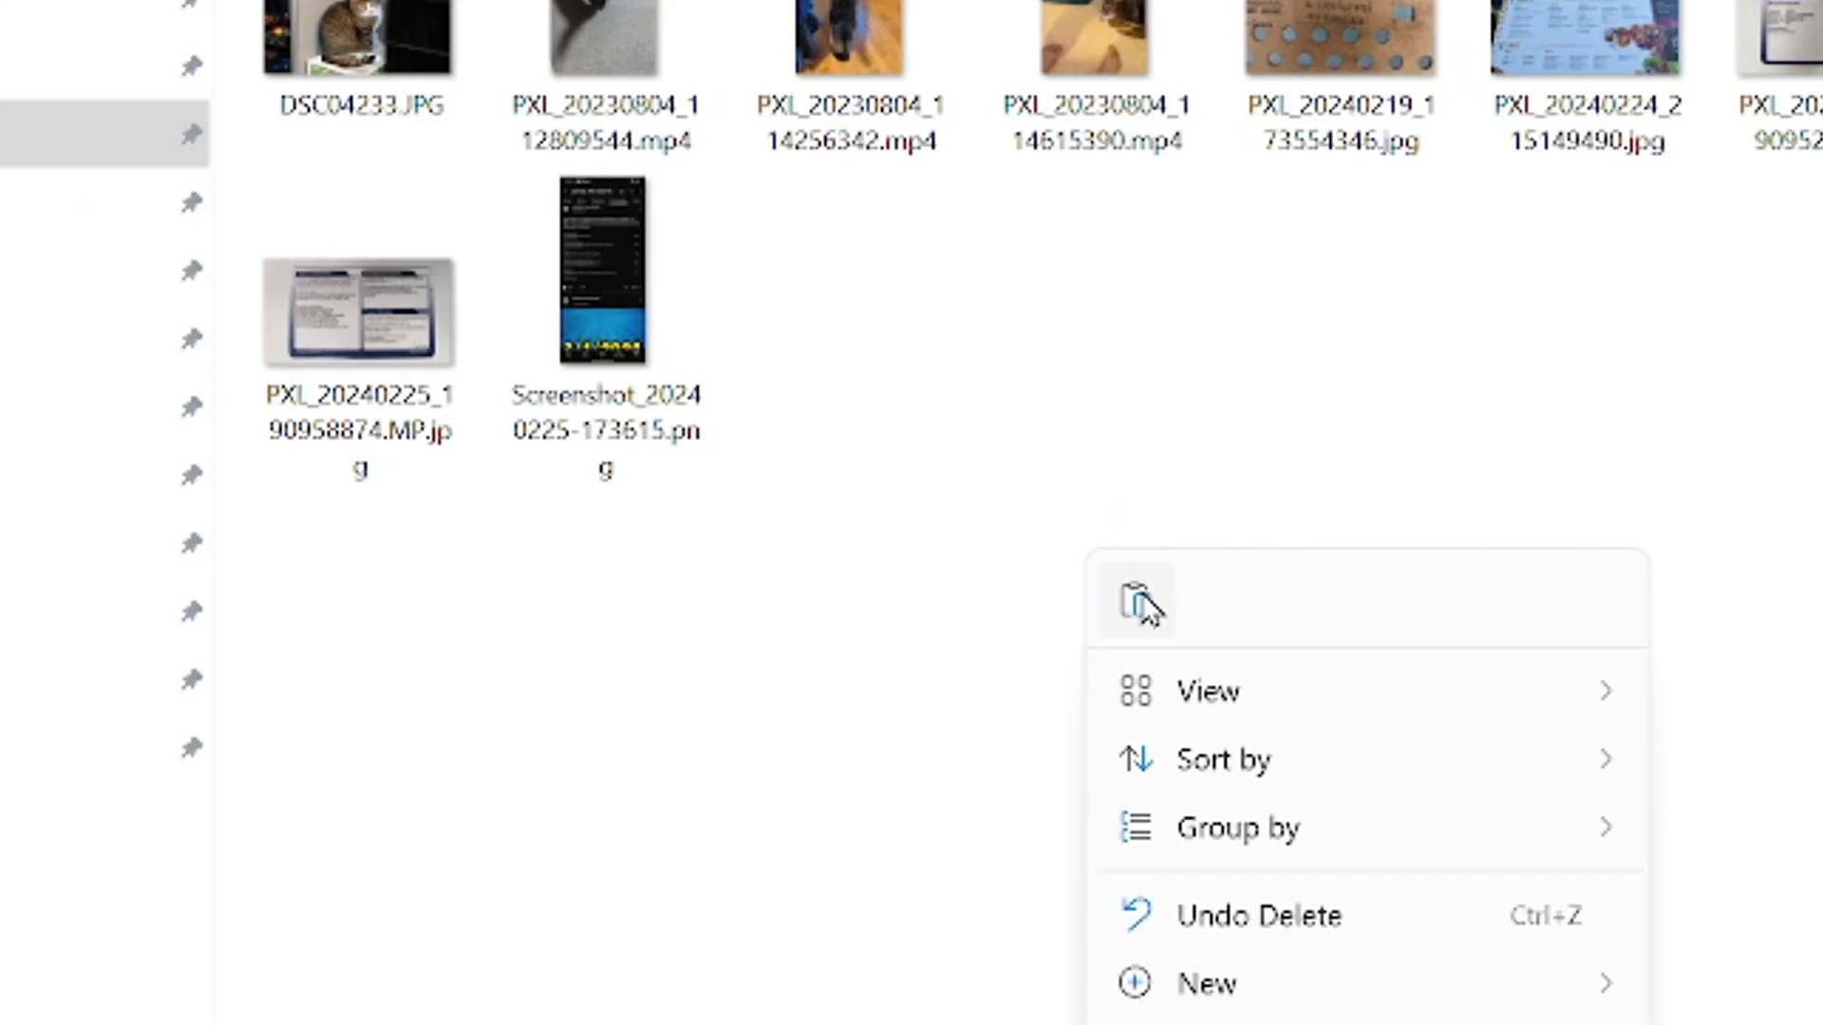
pyautogui.click(1137, 598)
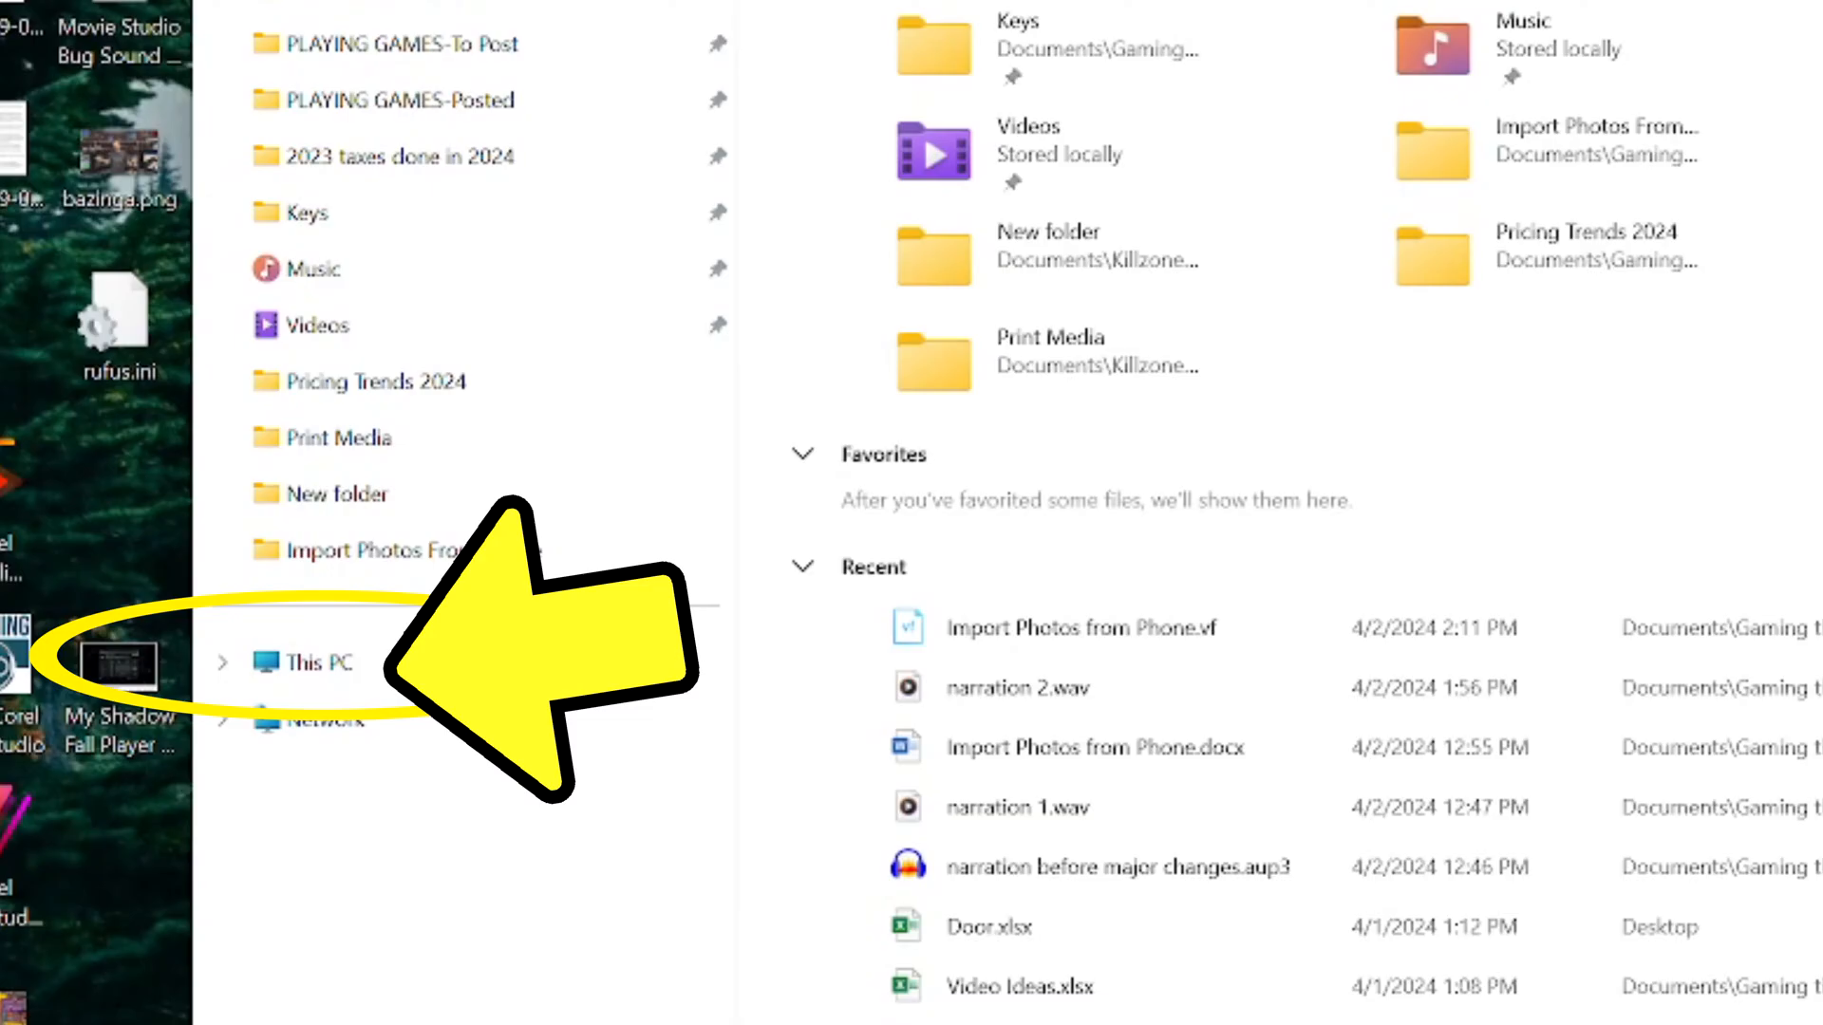
# - Return to This PC and reopen the Pixel 6's internal shared storage folders
pyautogui.click(314, 663)
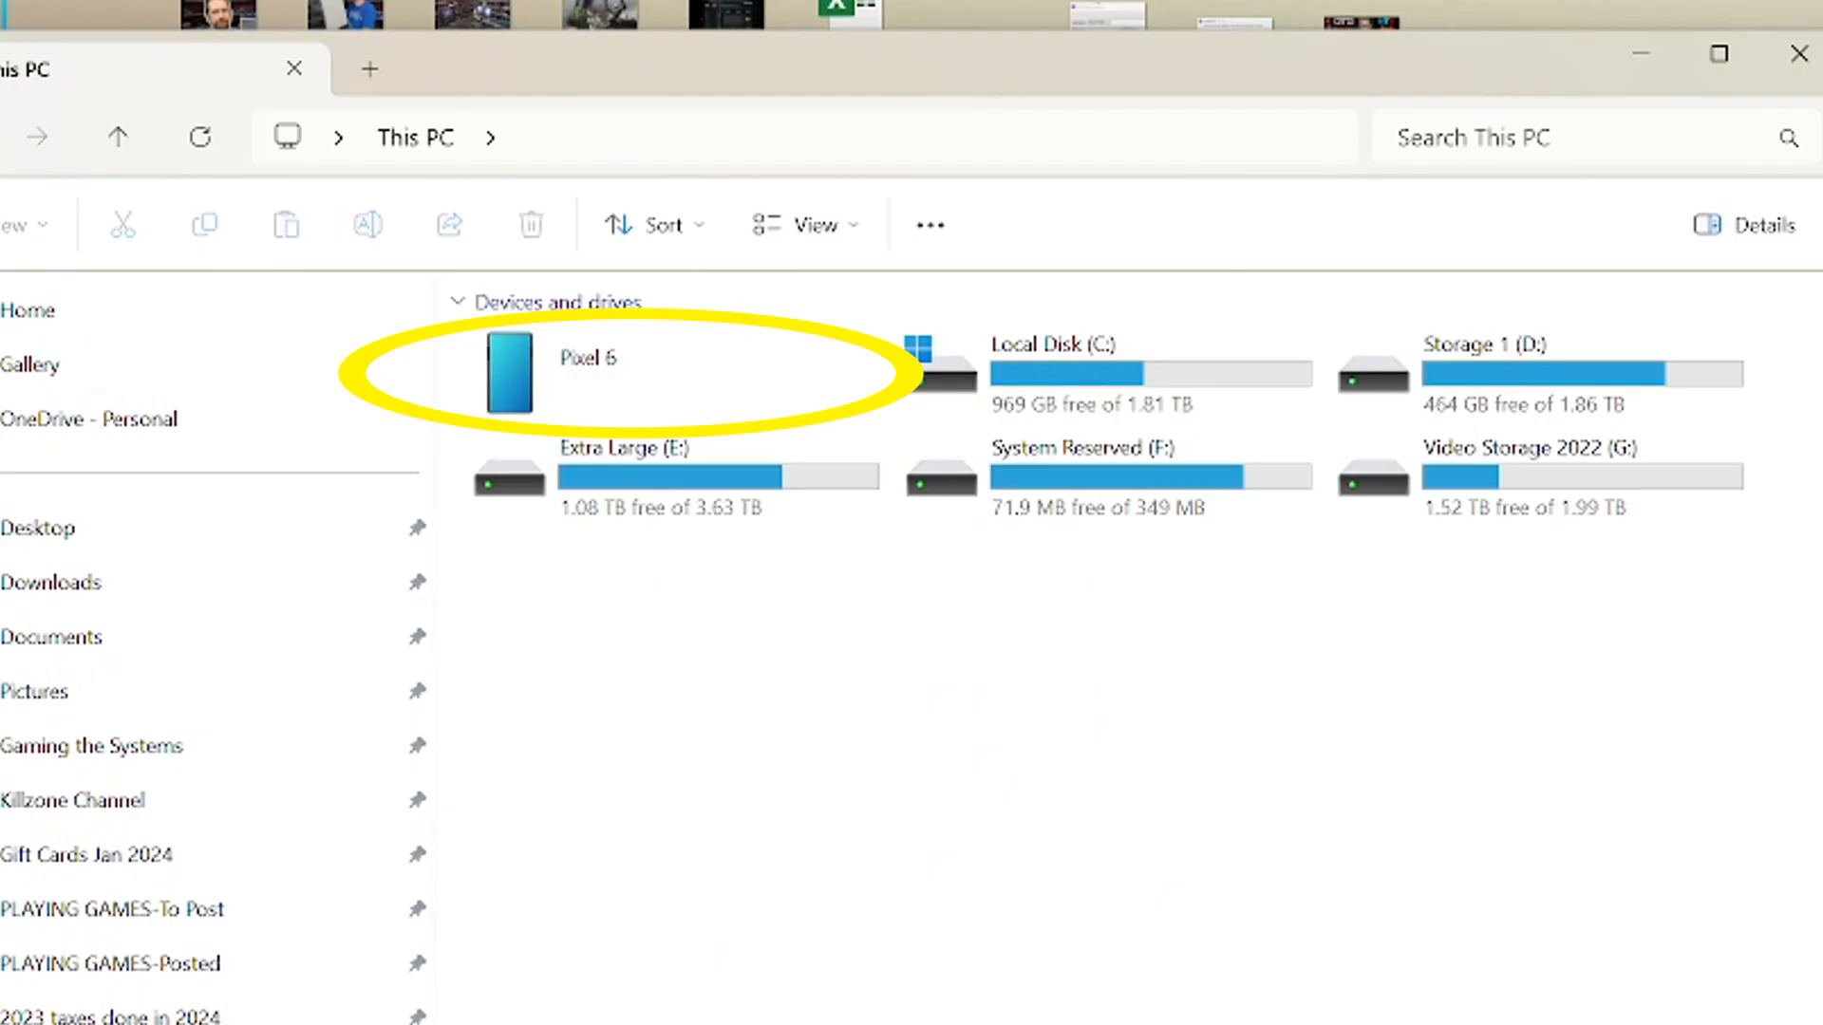
pyautogui.doubleClick(509, 373)
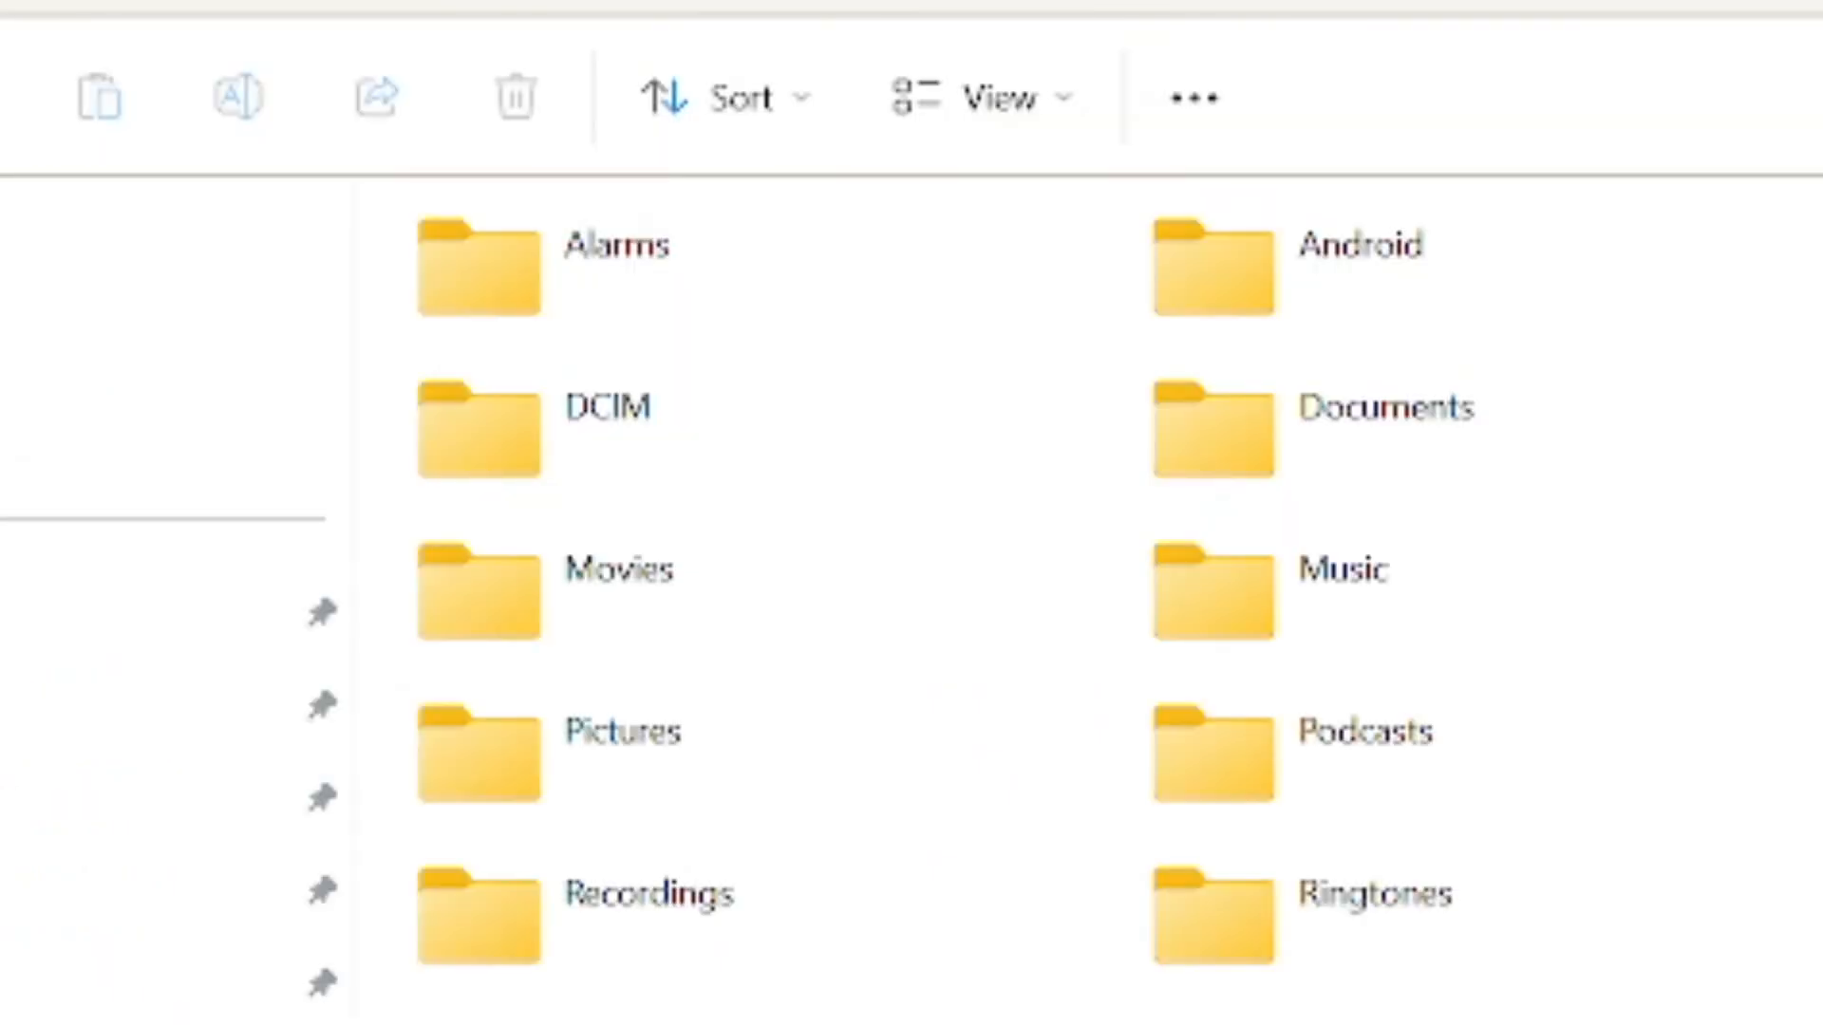